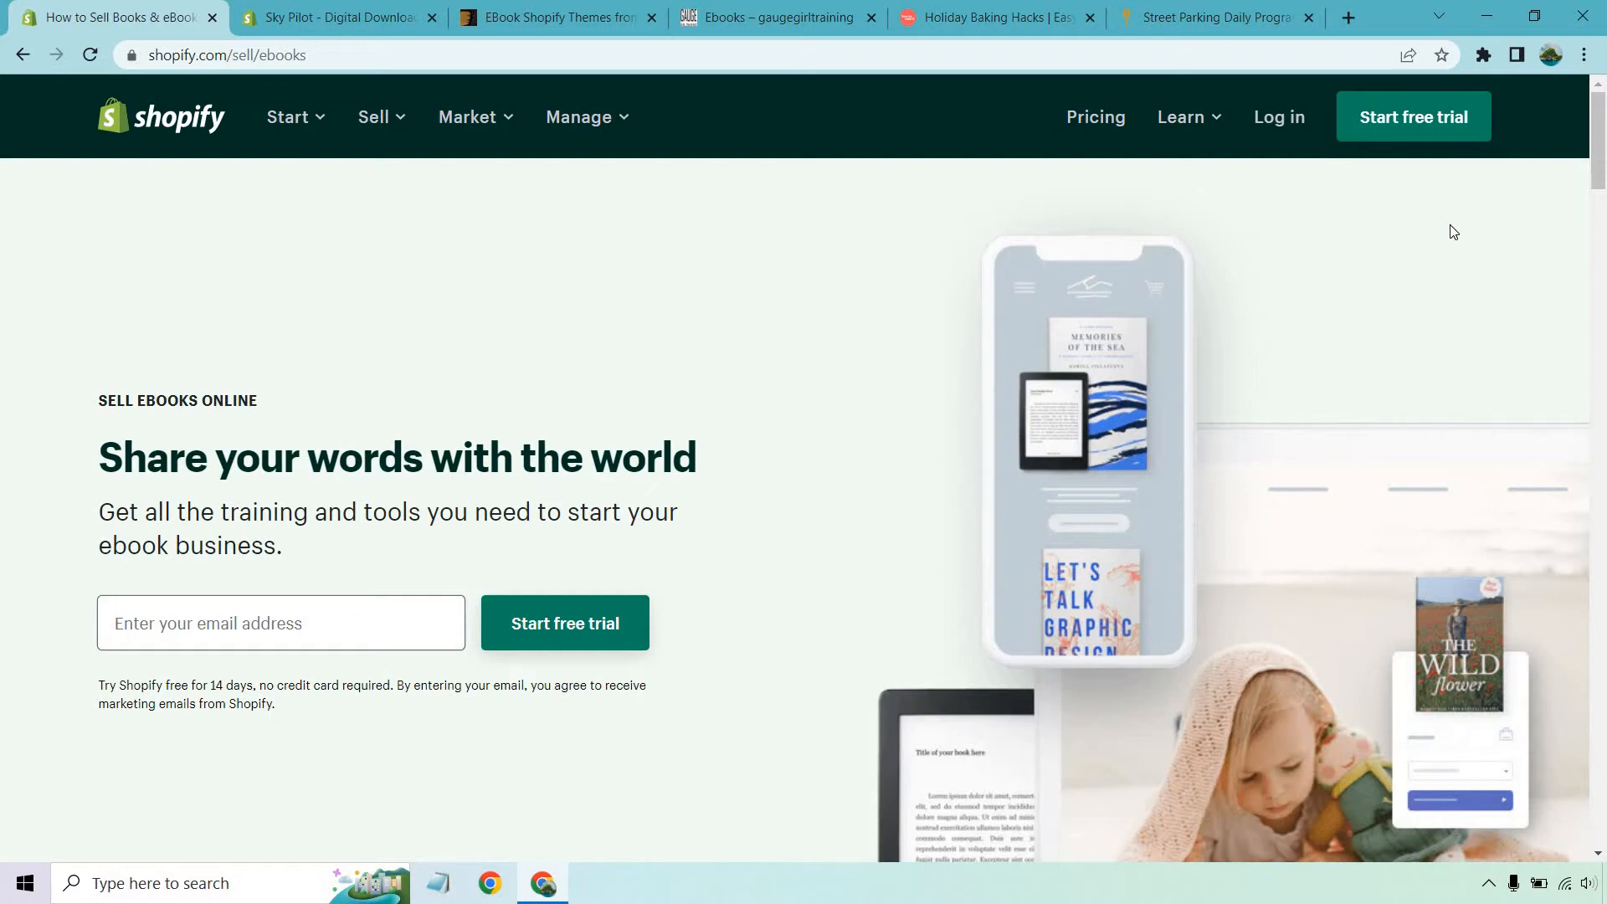
mouse_move(355, 395)
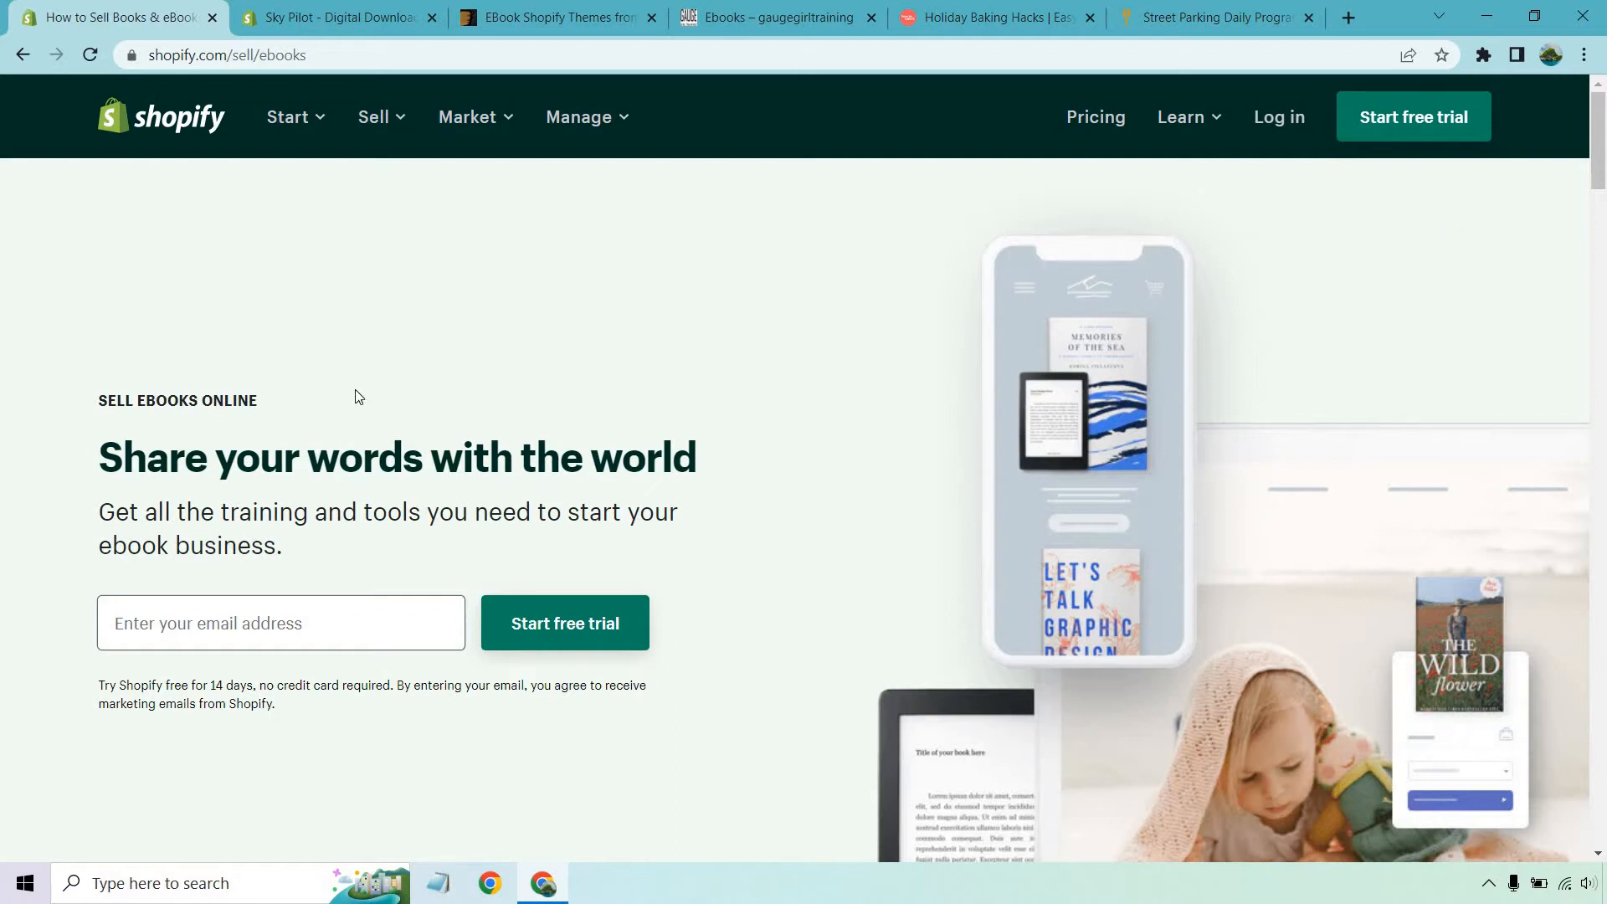
mouse_move(364, 375)
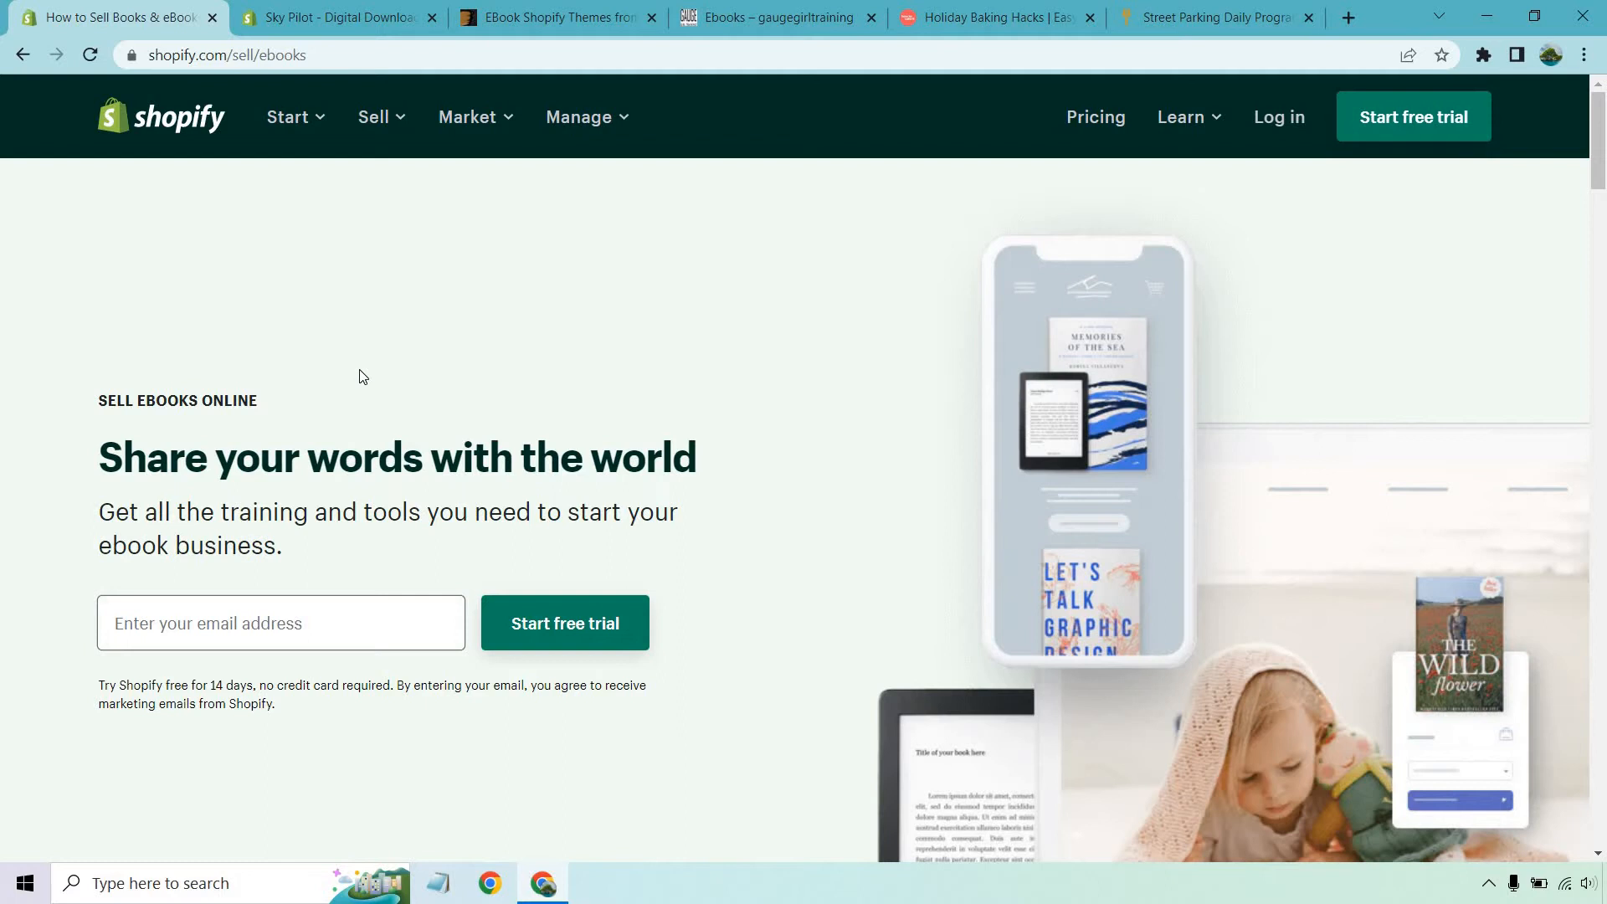
mouse_move(857, 264)
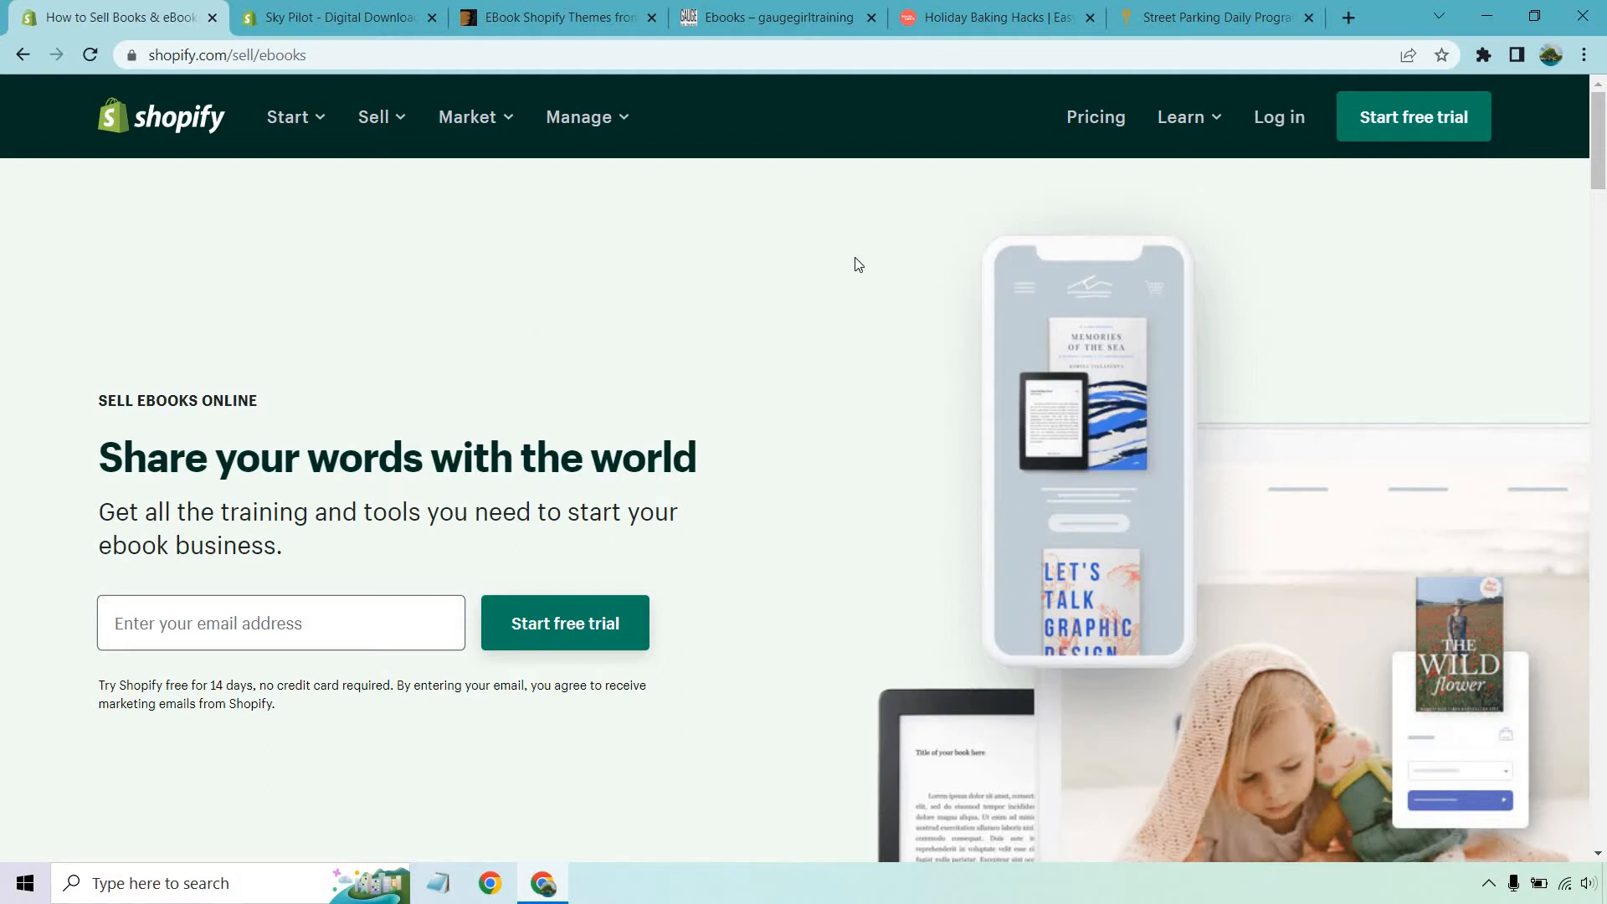
Move down past the feature overview to the 'Apps that help you sell ebooks' section.
scroll(down, 3)
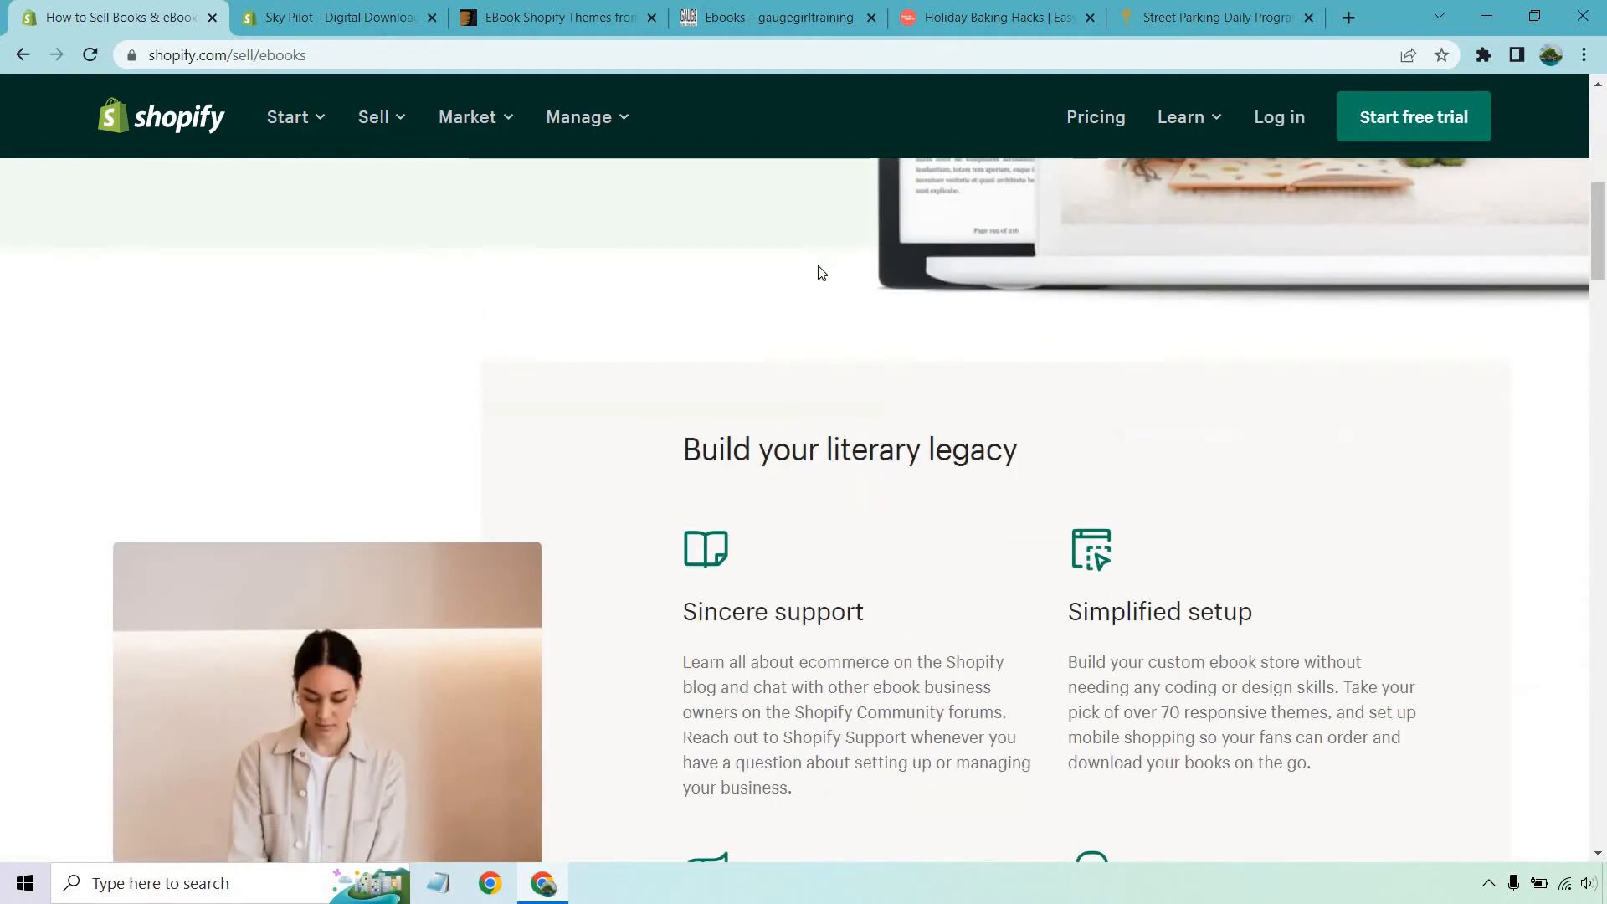
scroll(down, 3)
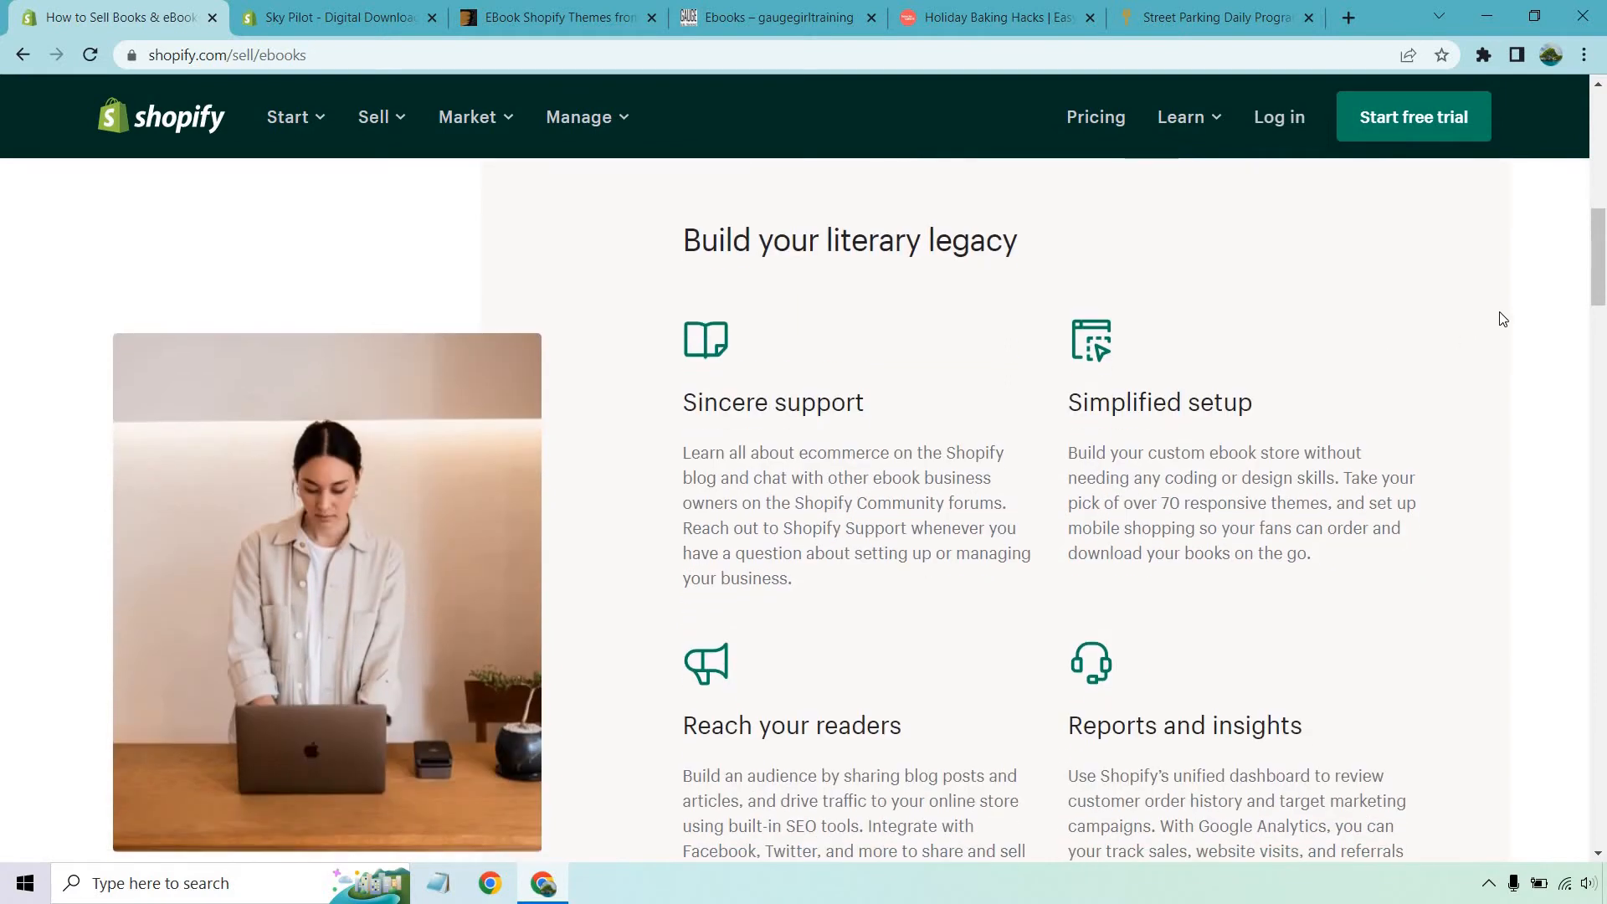
scroll(down, 3)
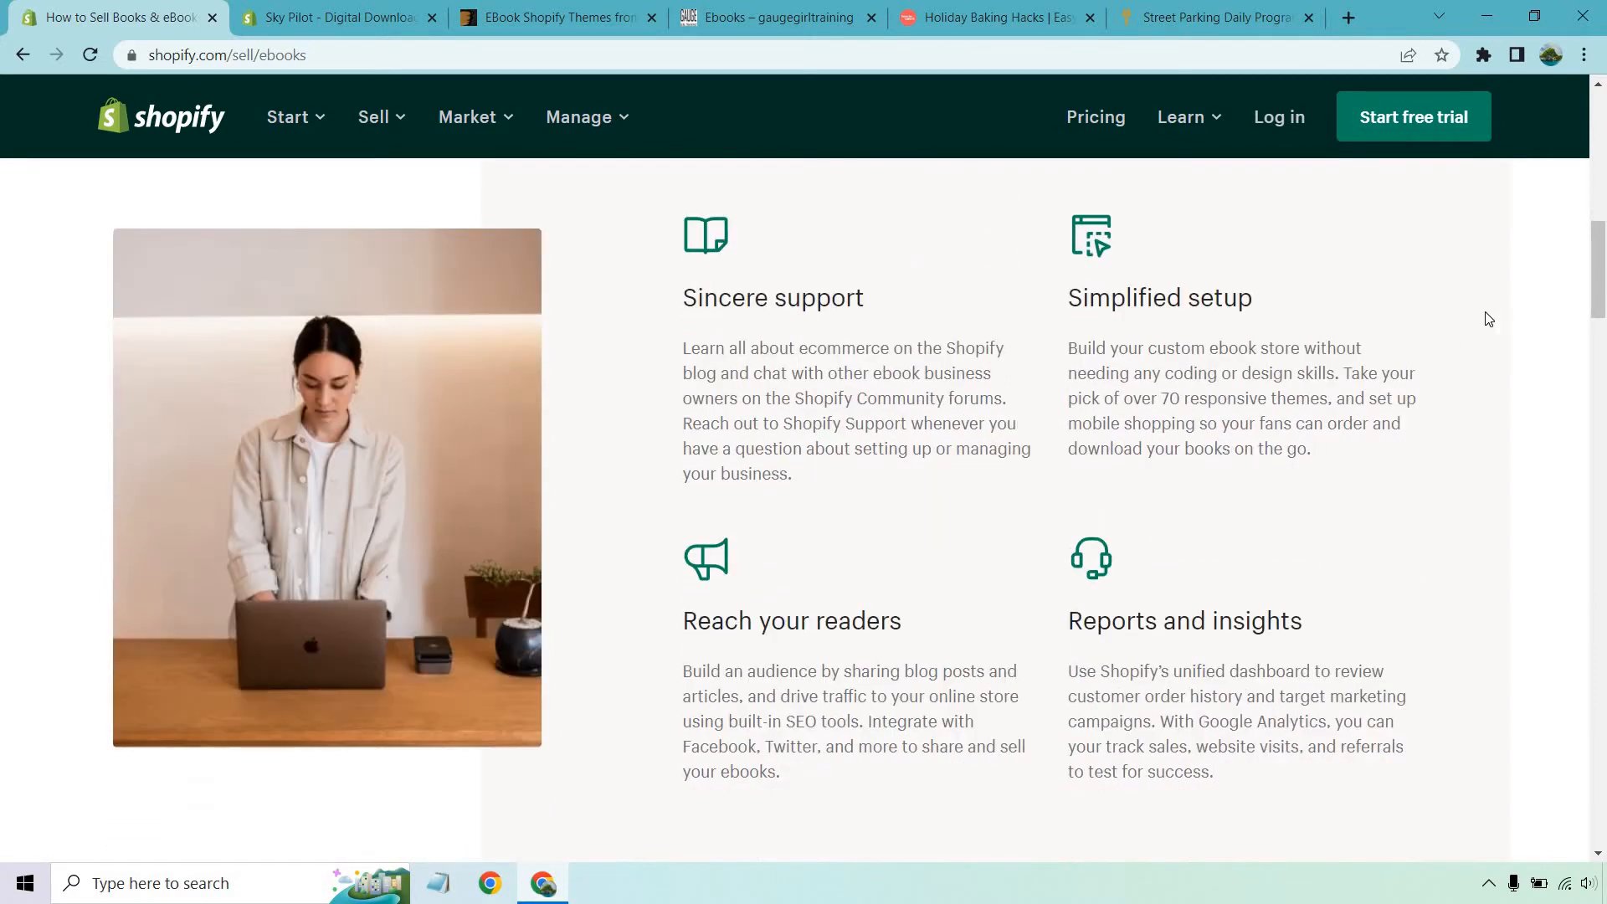
scroll(down, 3)
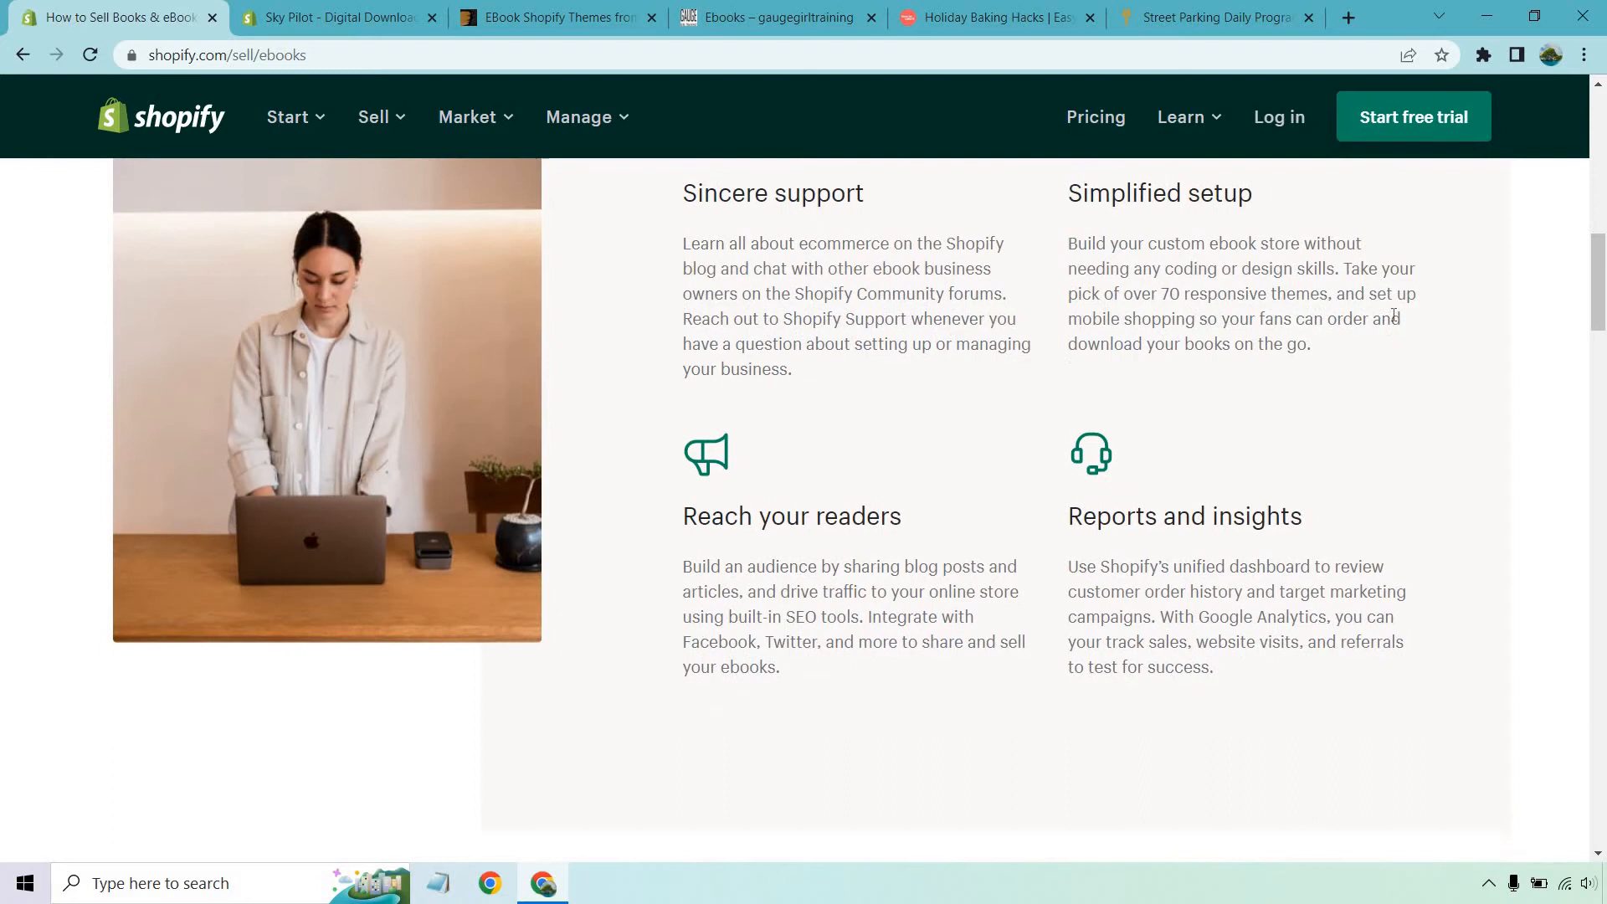
scroll(down, 3)
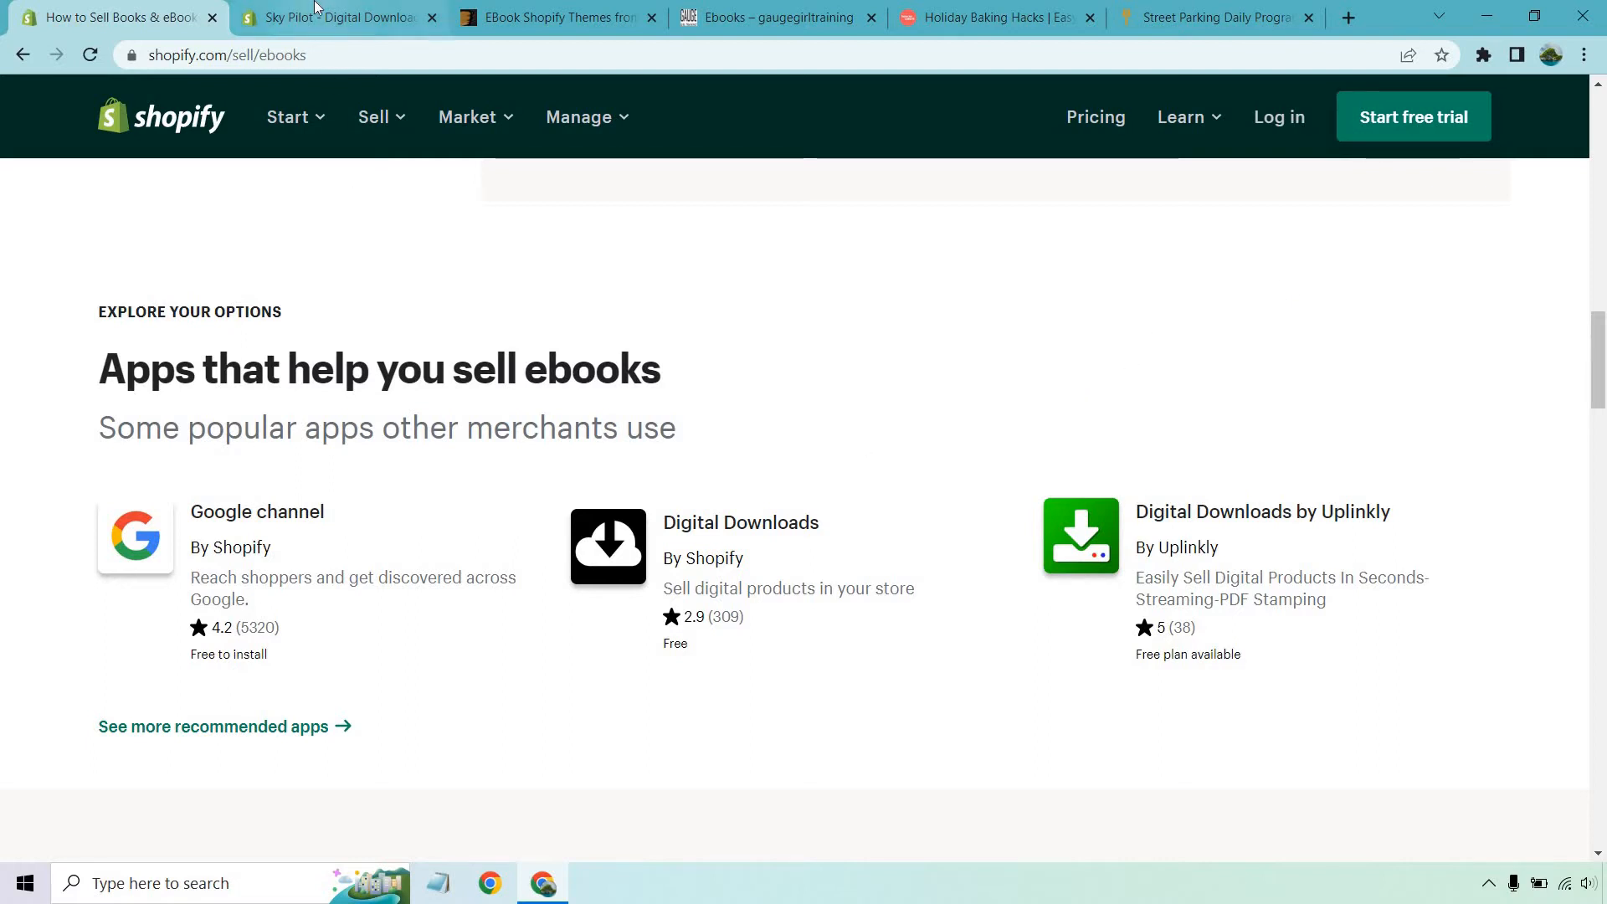
Switch to the Sky Pilot - Digital Downloads listing in the Shopify App Store.
click(338, 16)
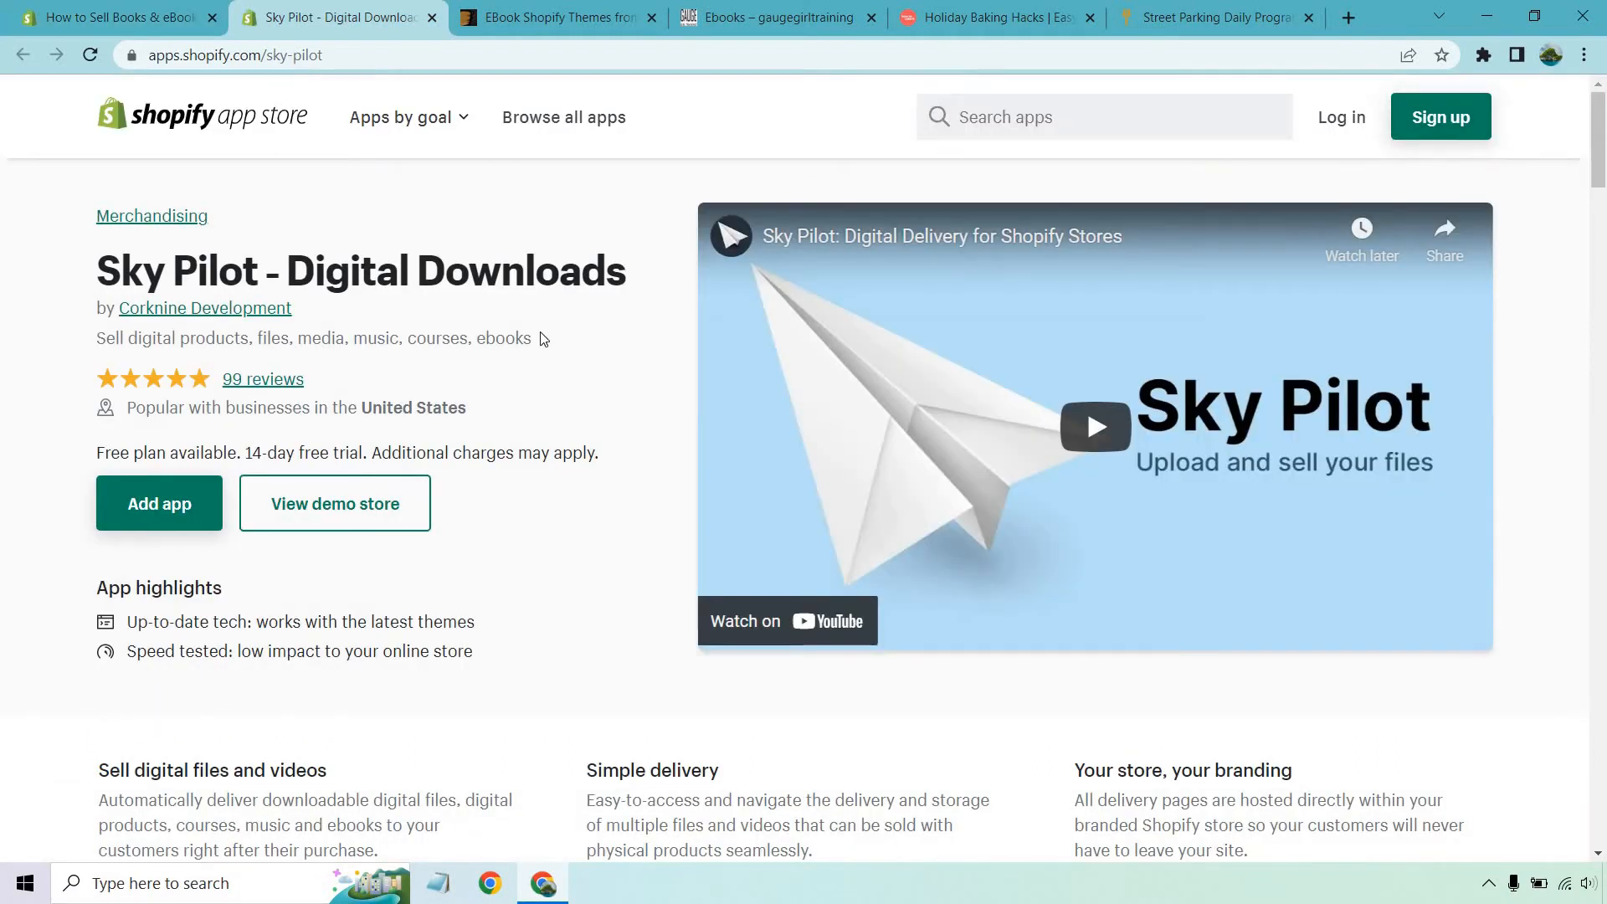
mouse_move(569, 373)
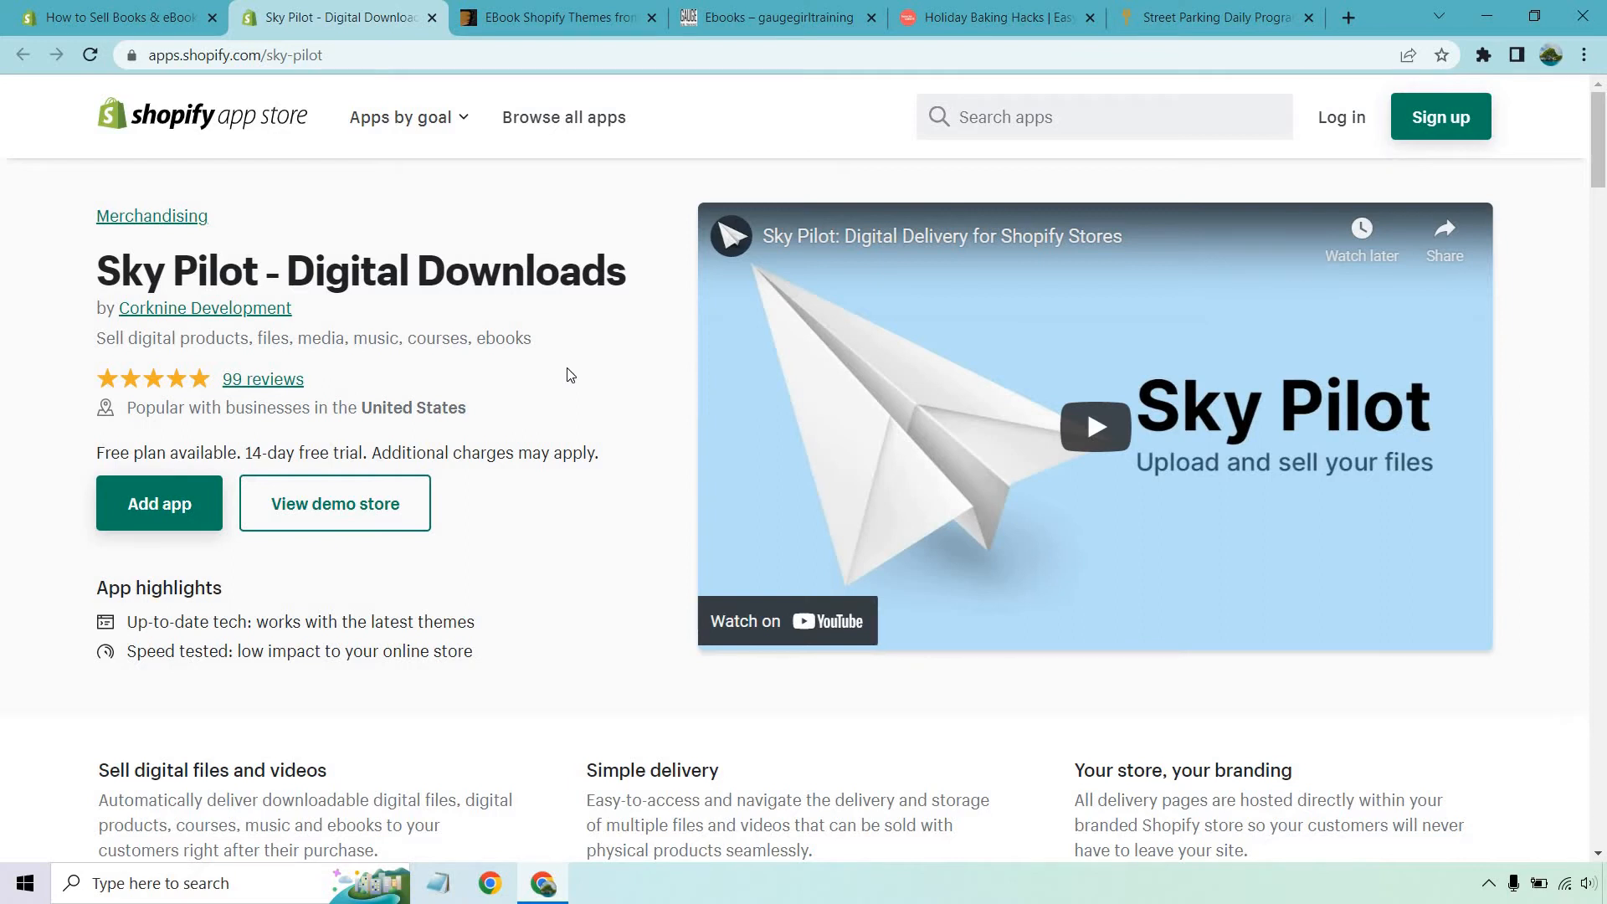
mouse_move(439, 201)
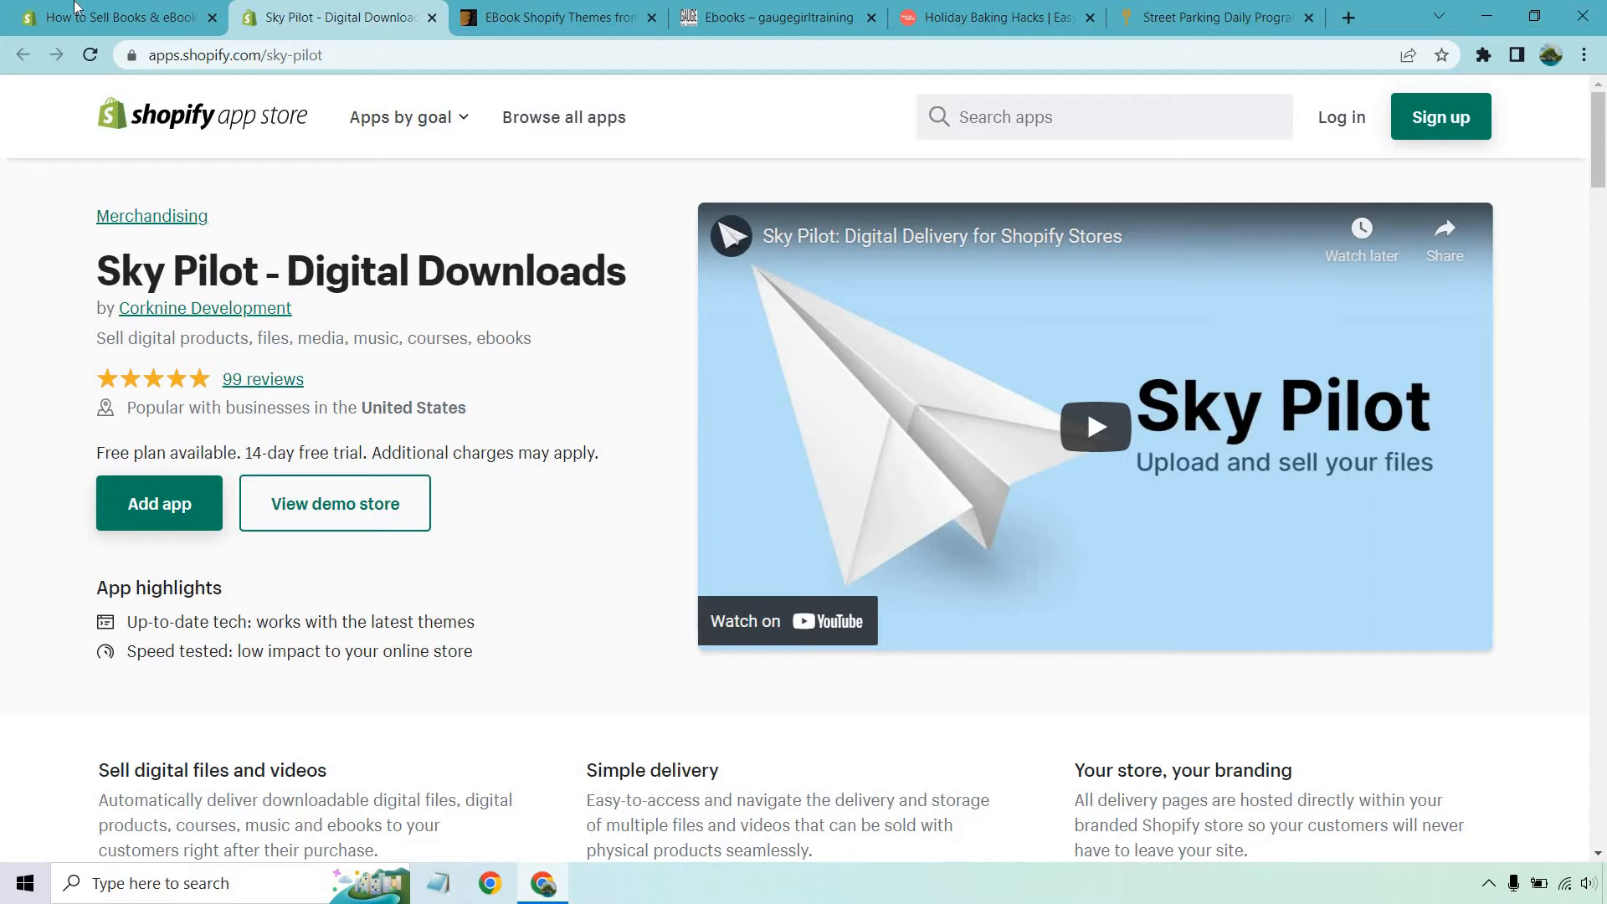
Return to the How to Sell Books & eBooks page and reach its 'Learn more about selling ebooks' FAQ.
click(117, 17)
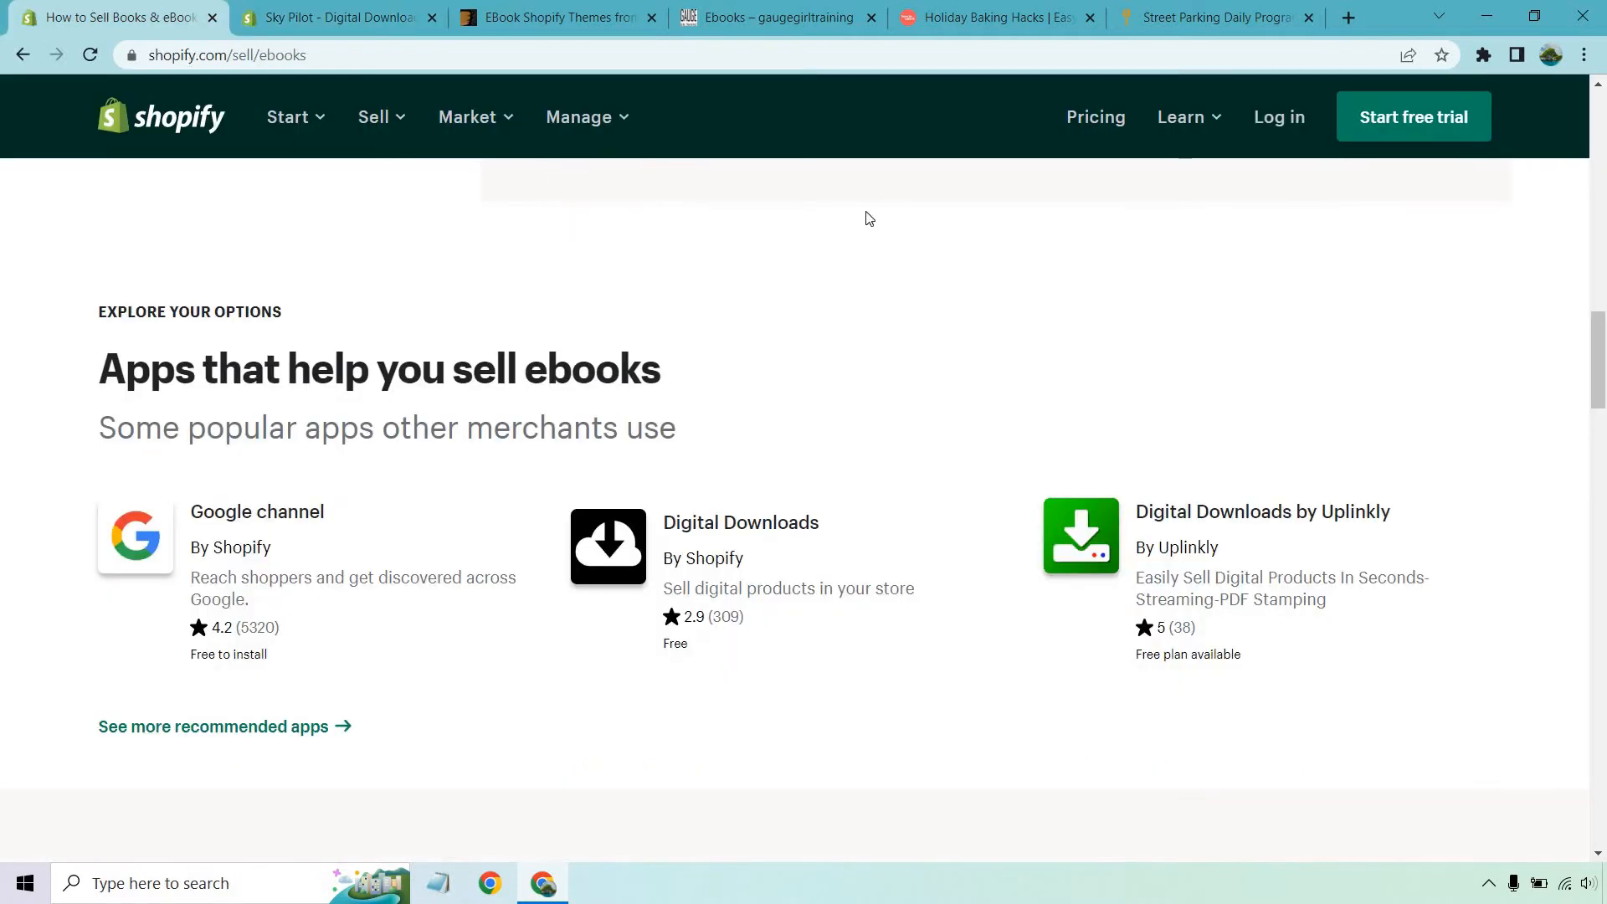
scroll(down, 3)
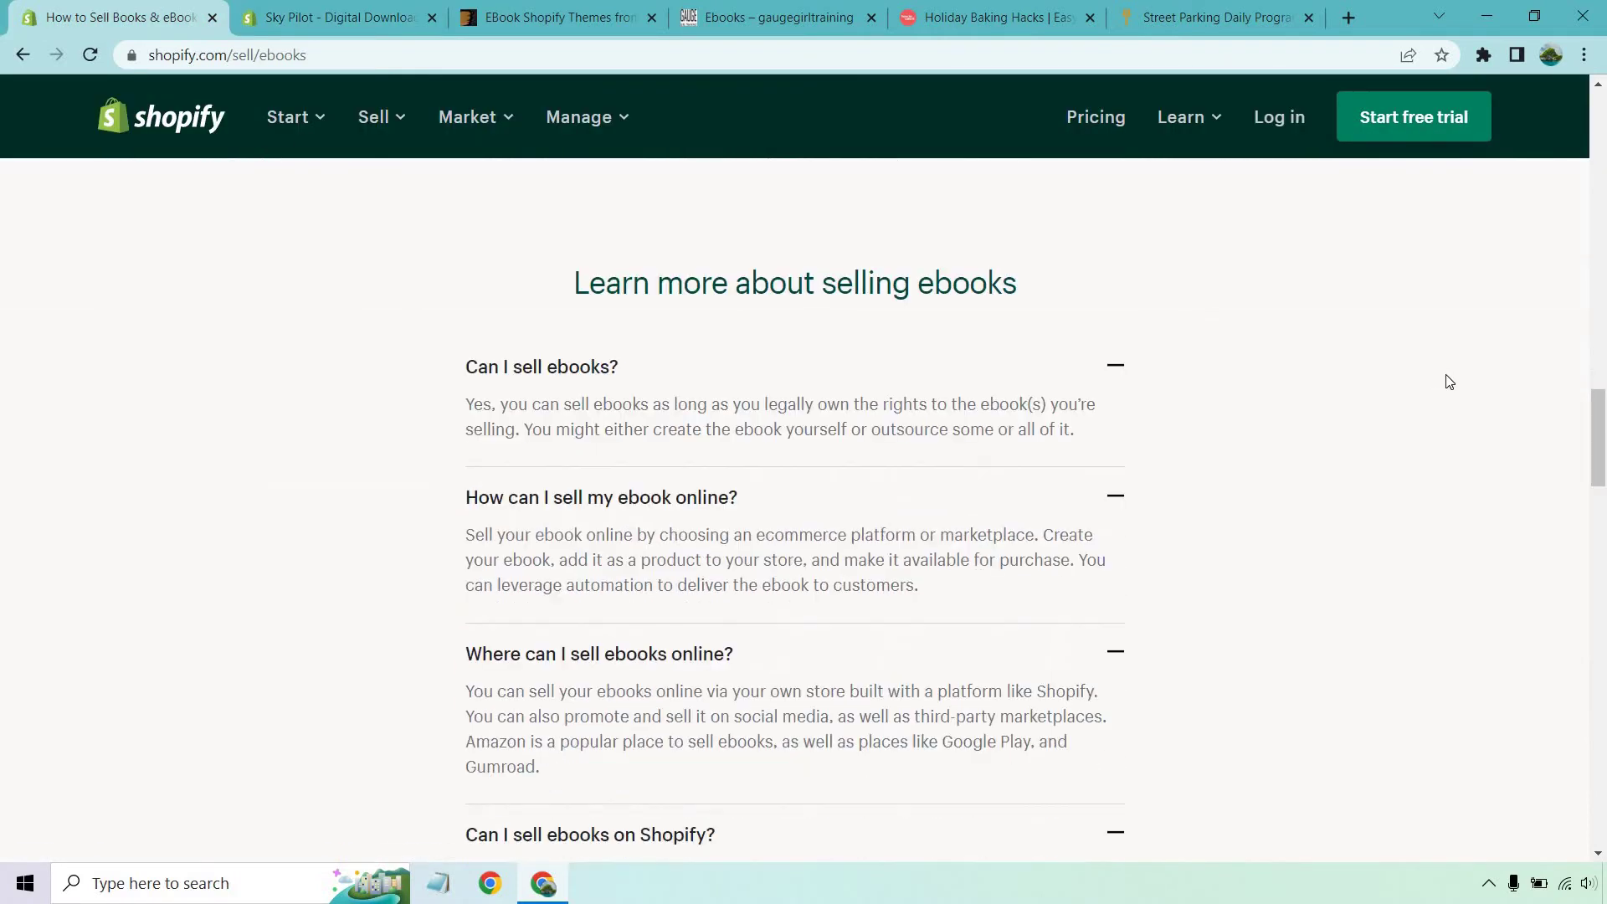
scroll(down, 3)
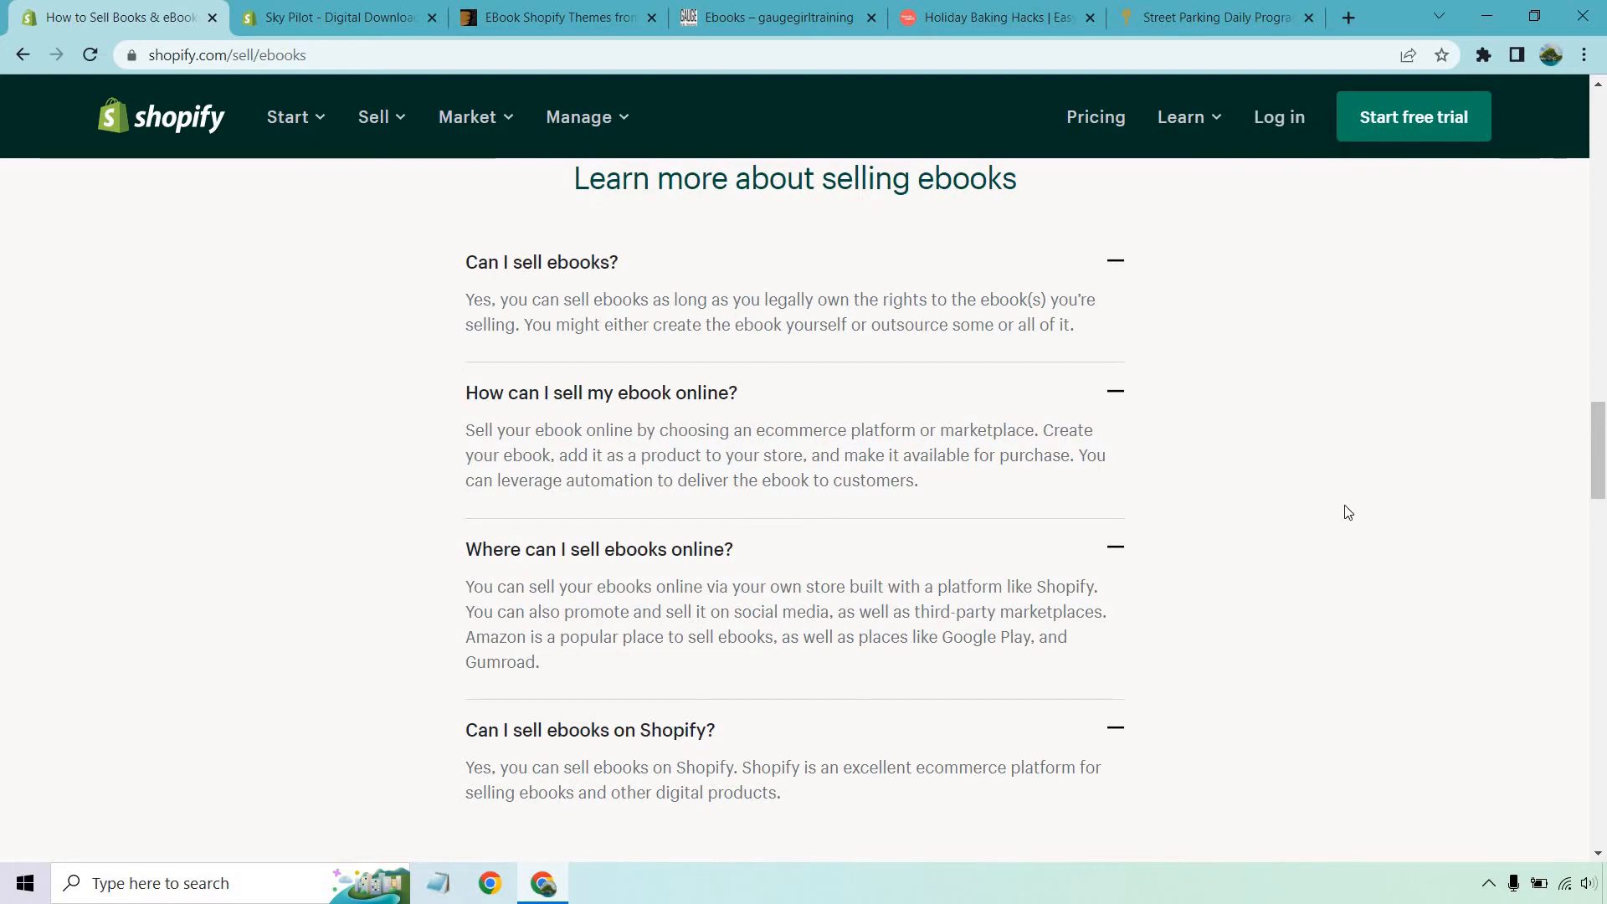
click(566, 16)
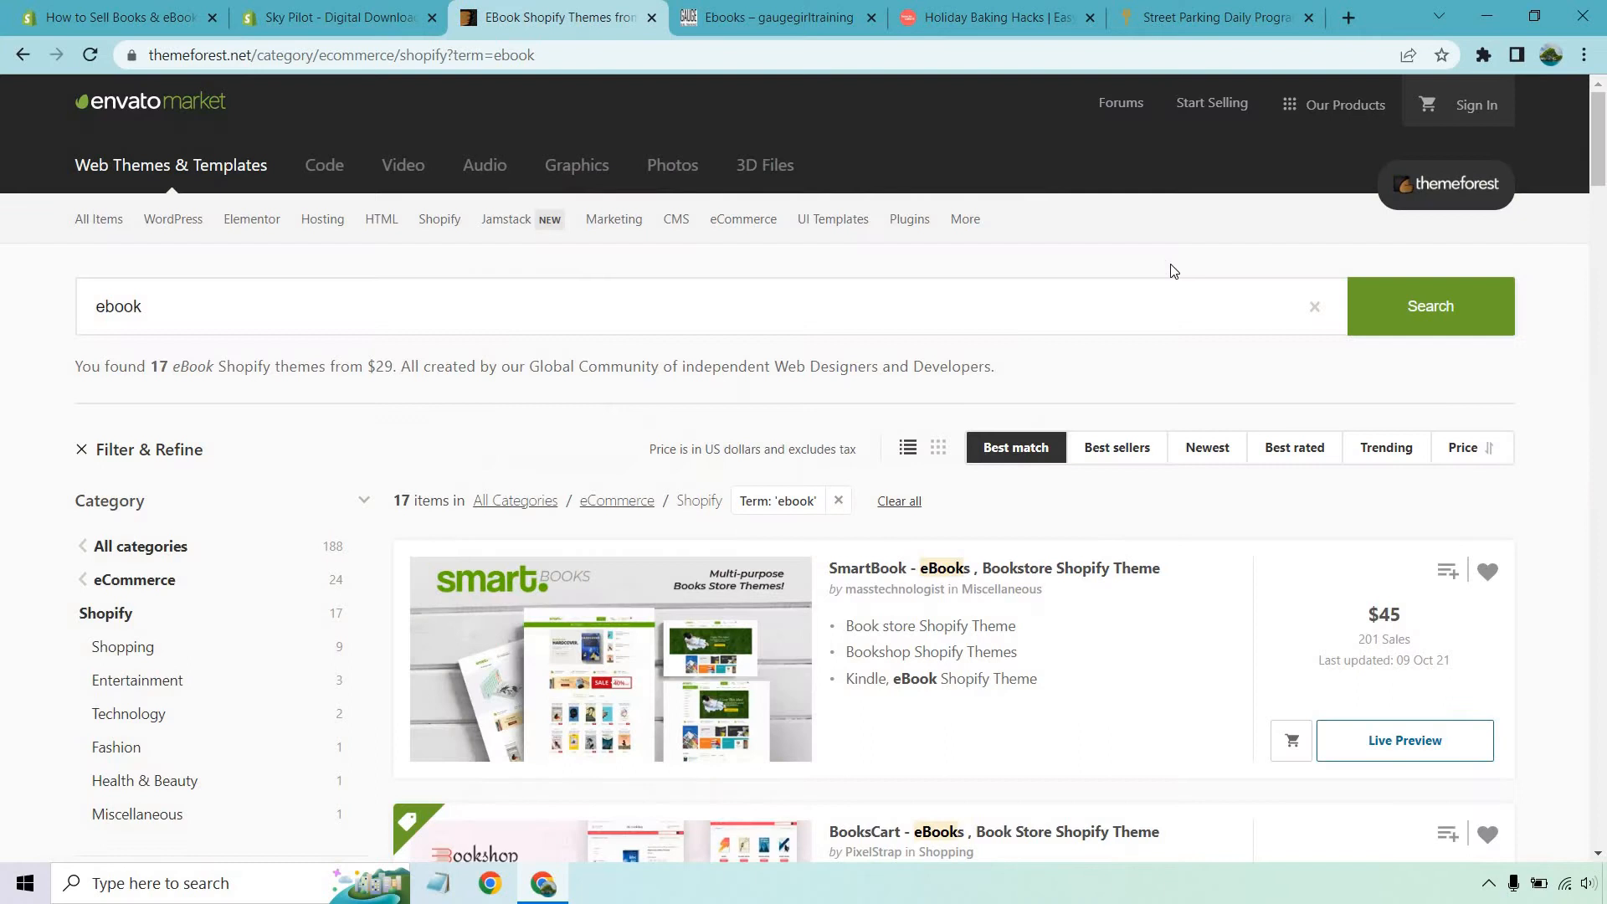
mouse_move(1193, 244)
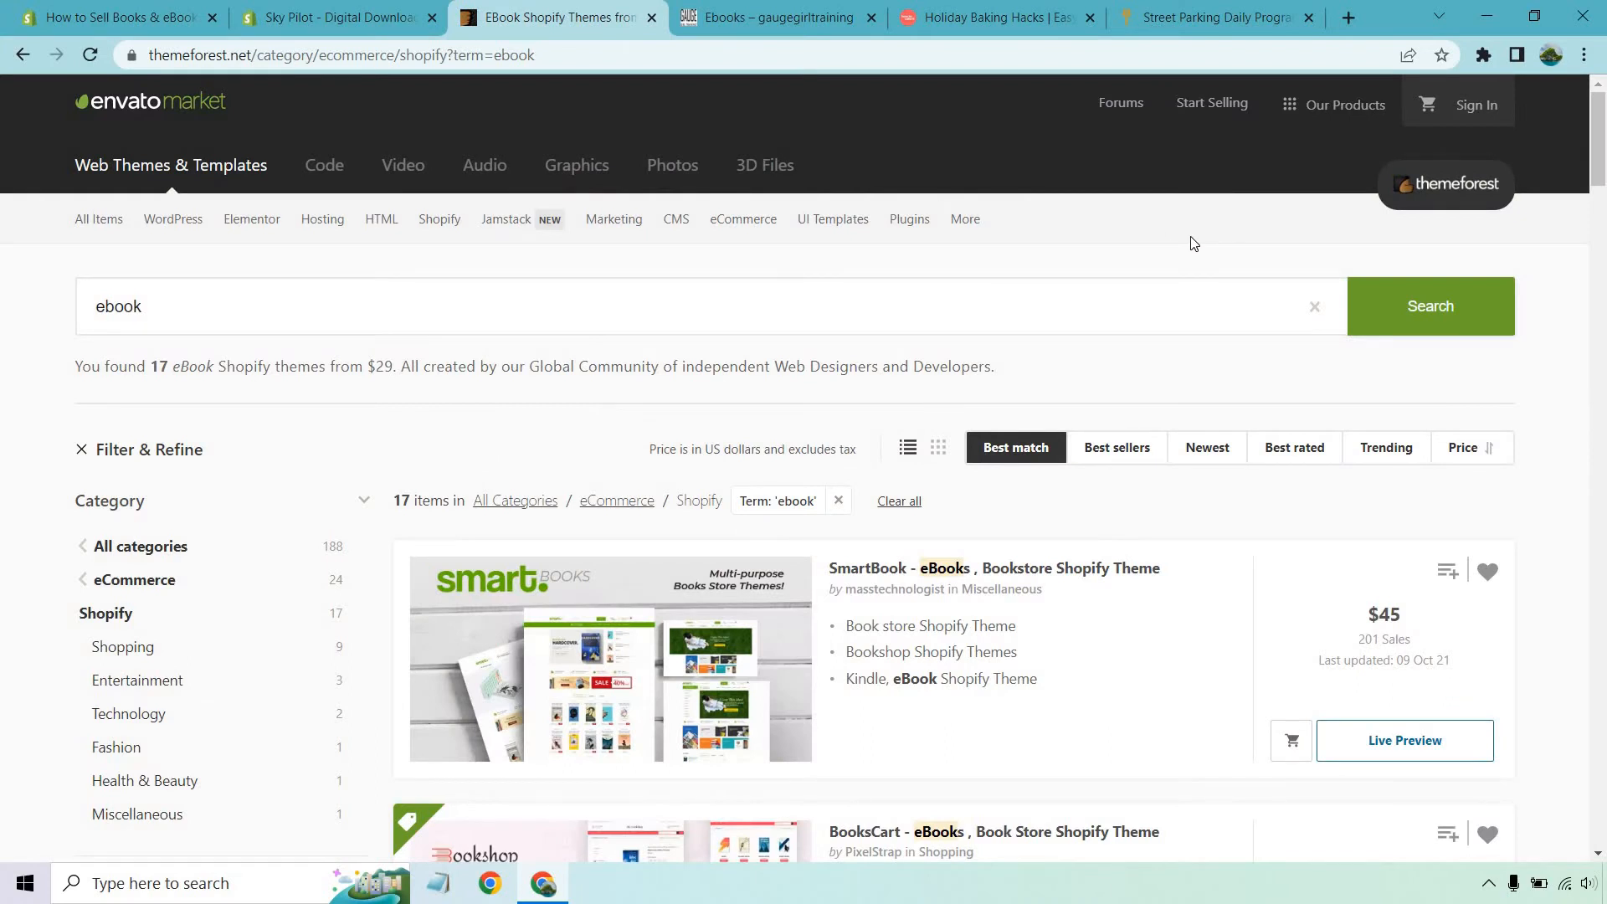
scroll(down, 3)
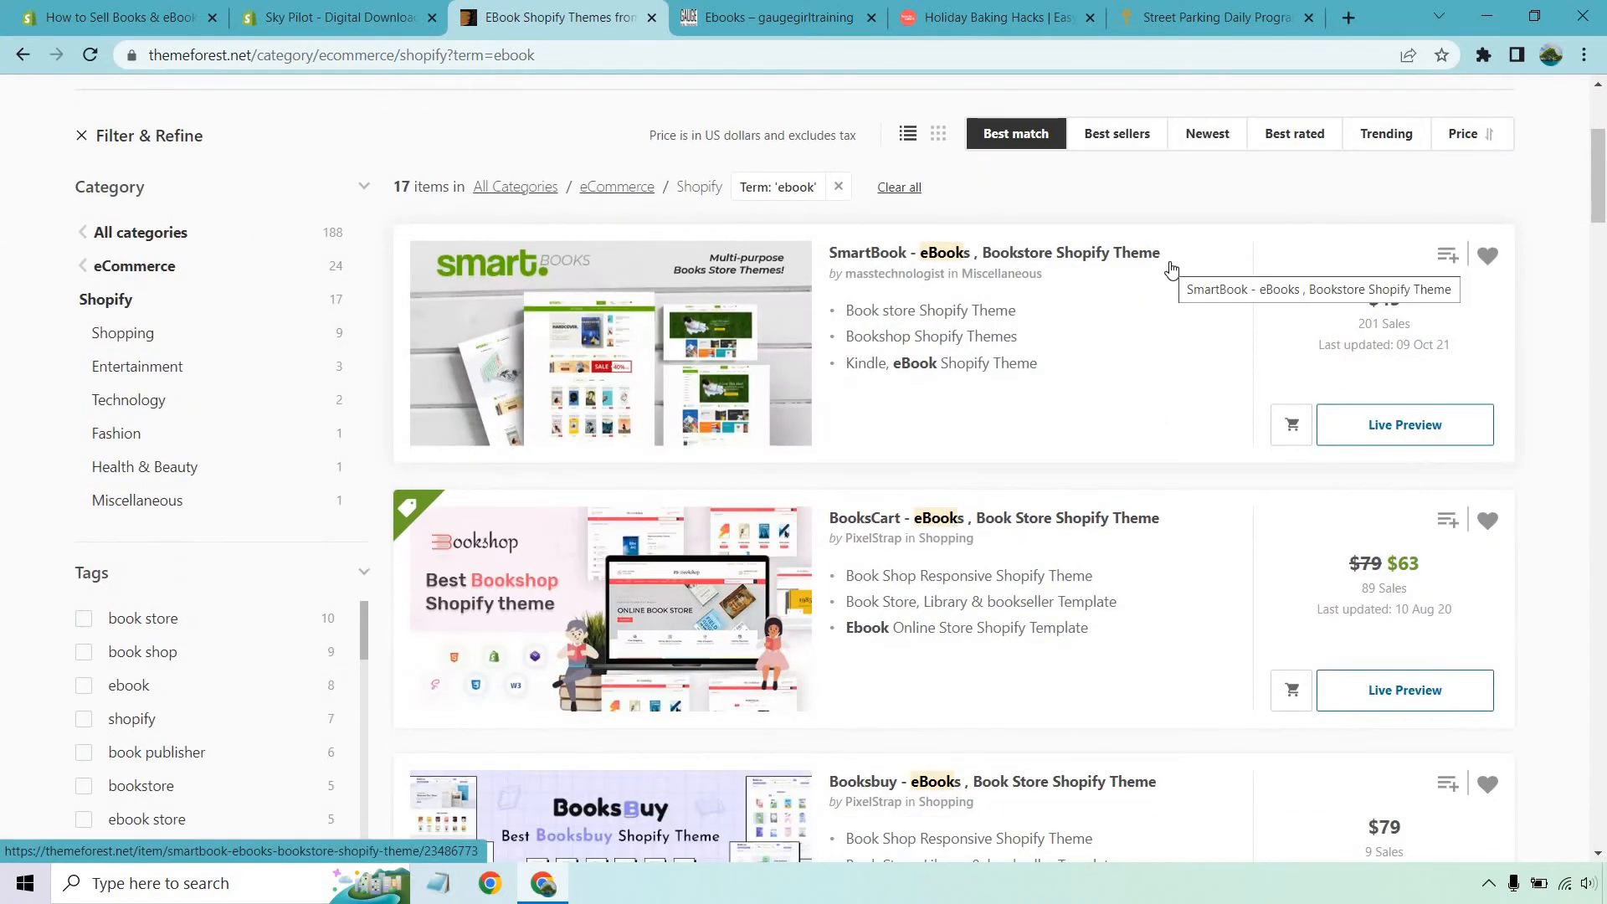
scroll(down, 3)
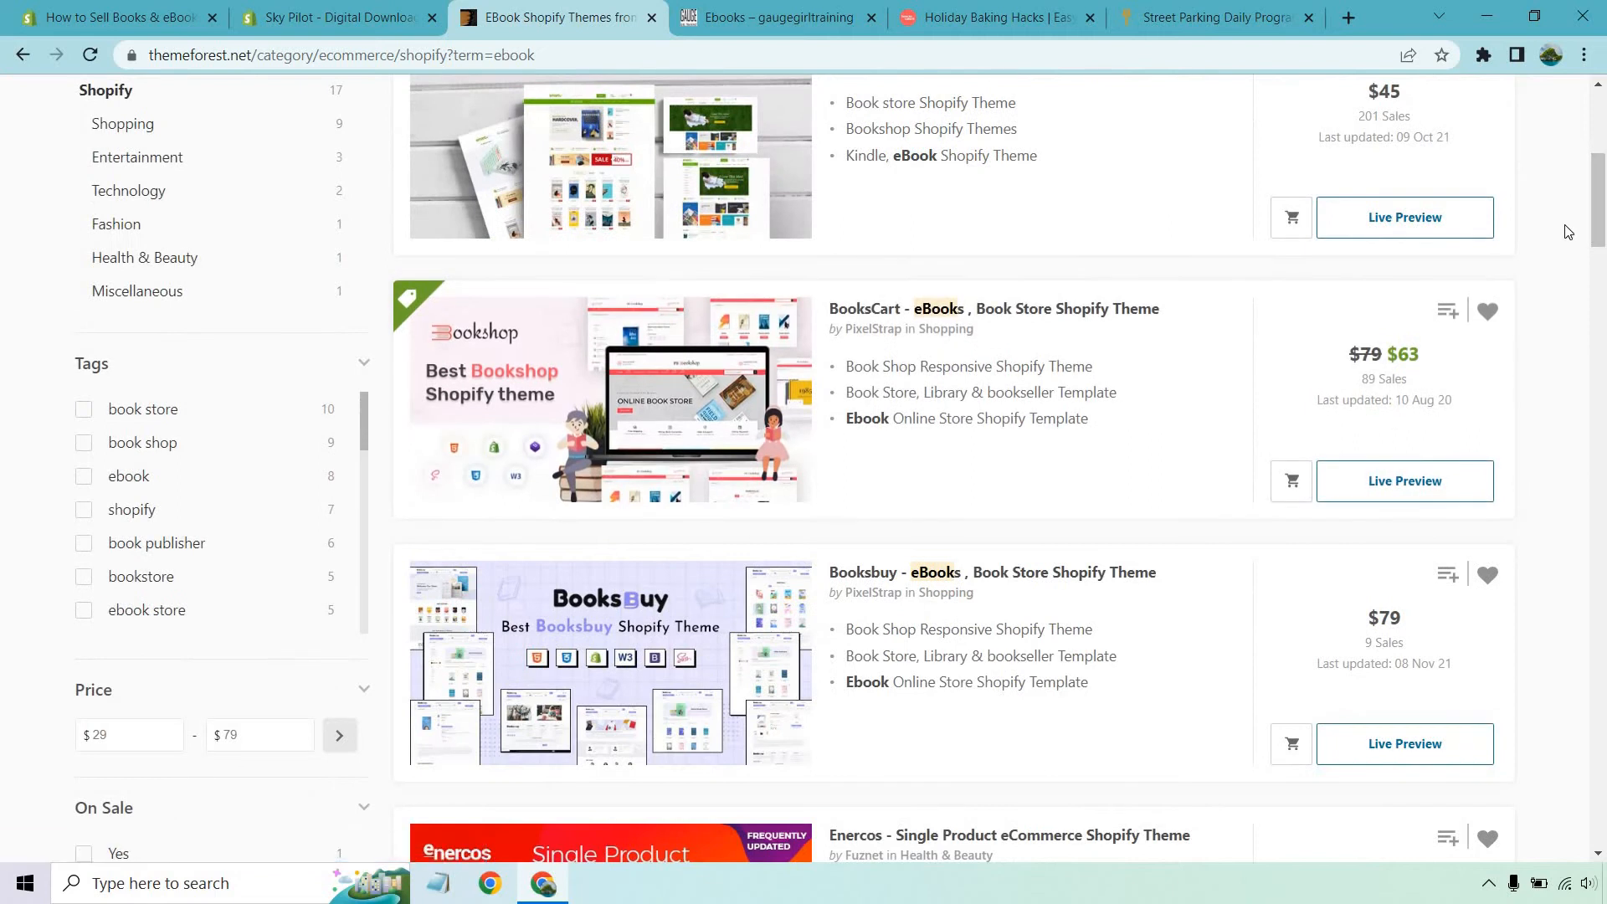
scroll(down, 3)
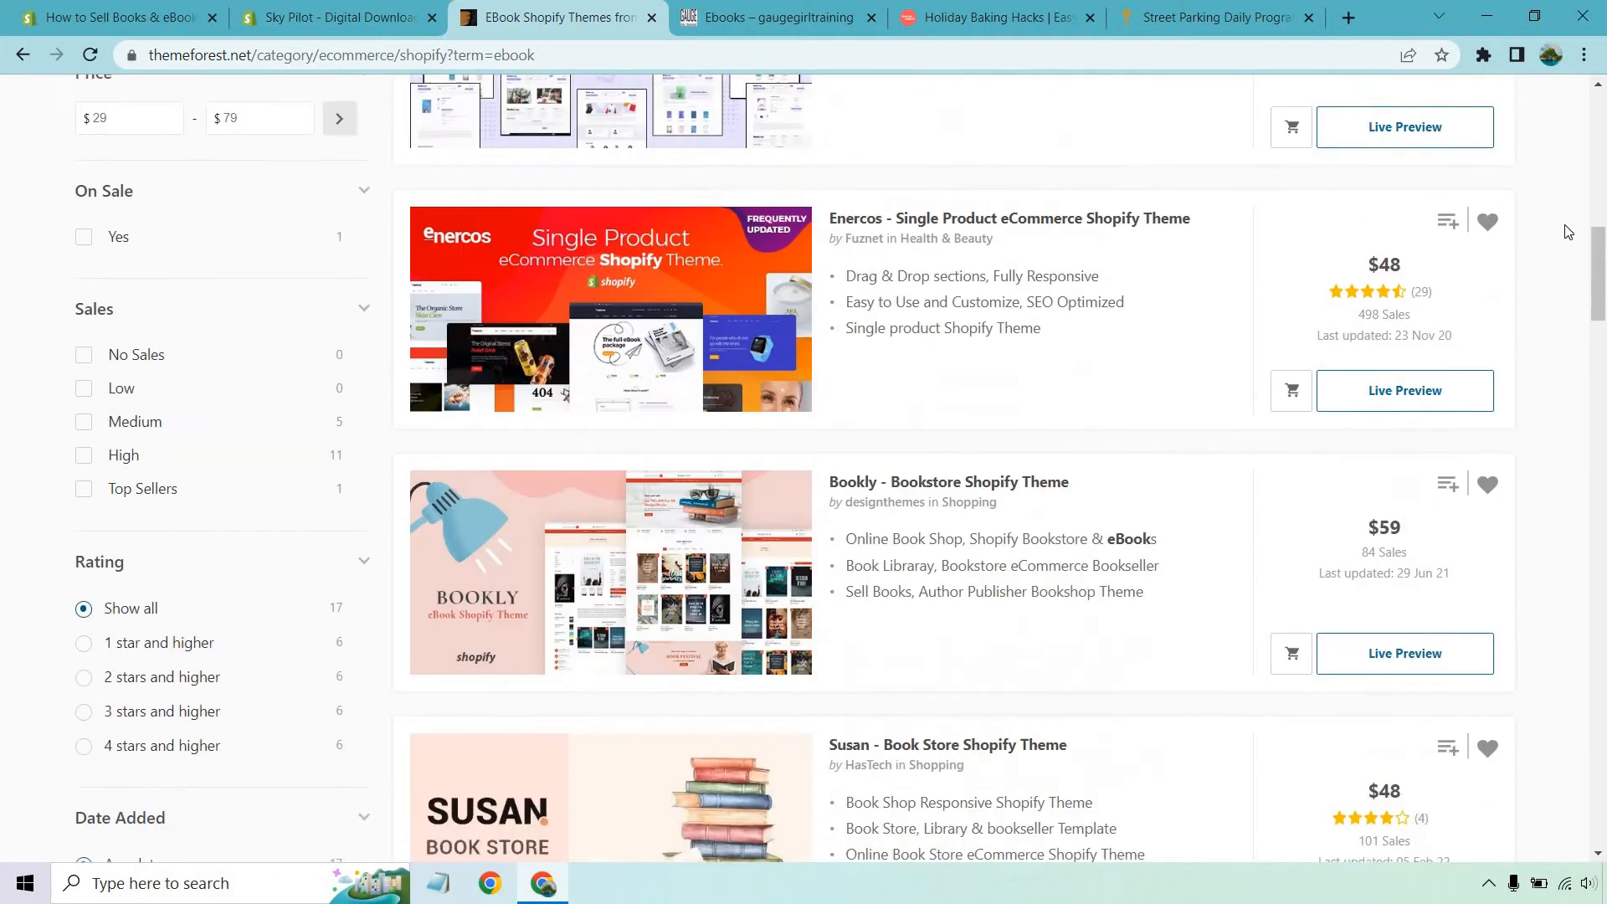
scroll(down, 3)
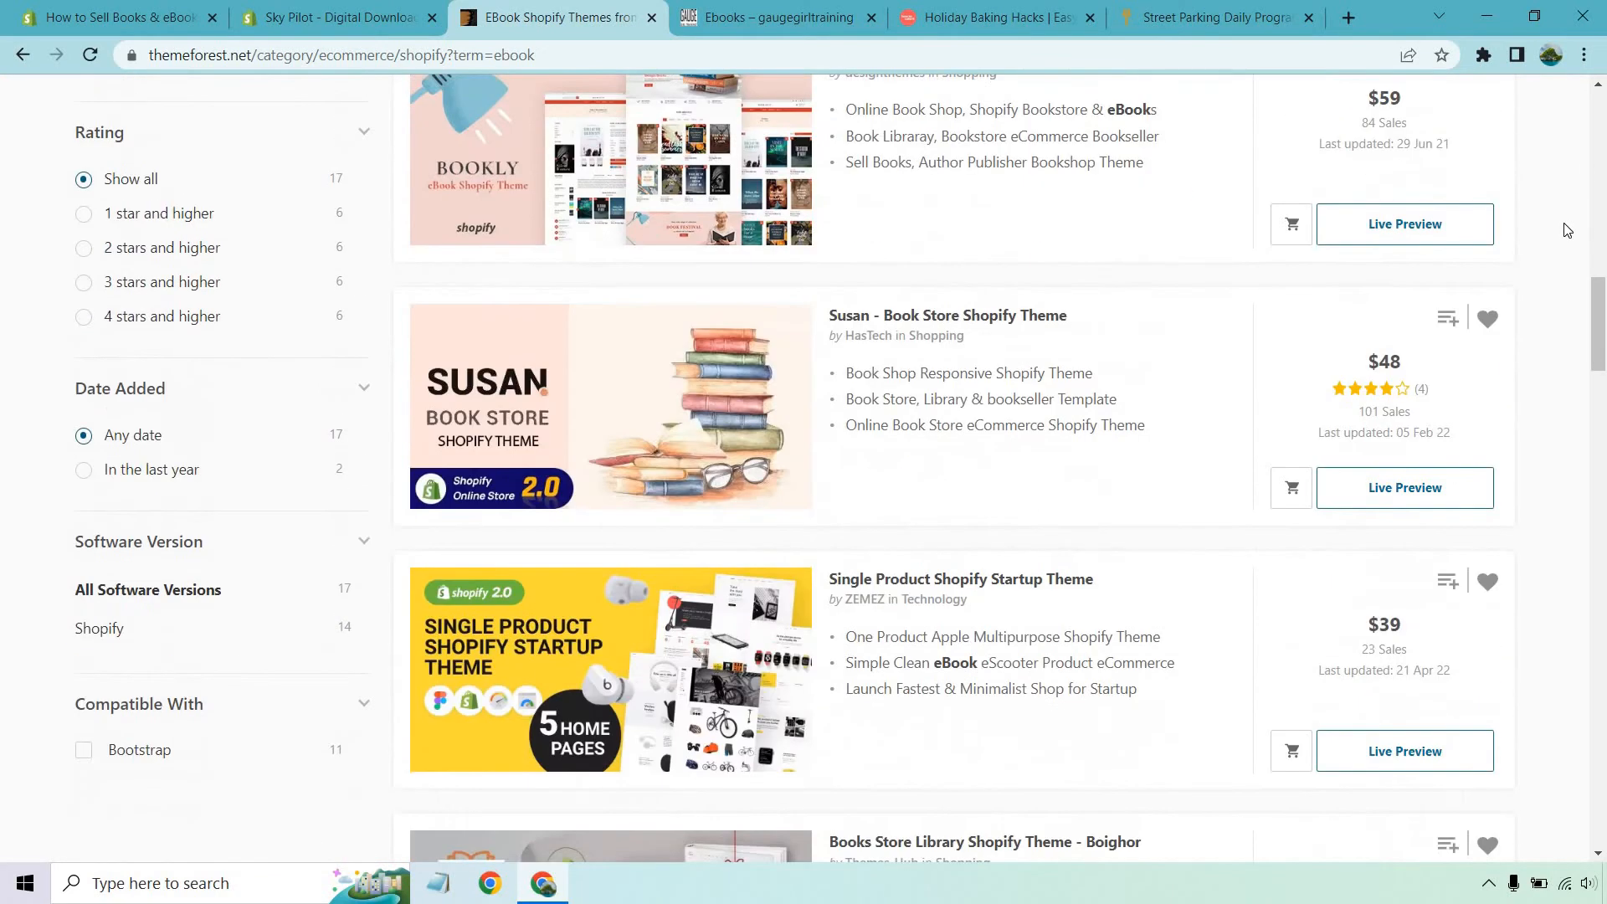
scroll(down, 3)
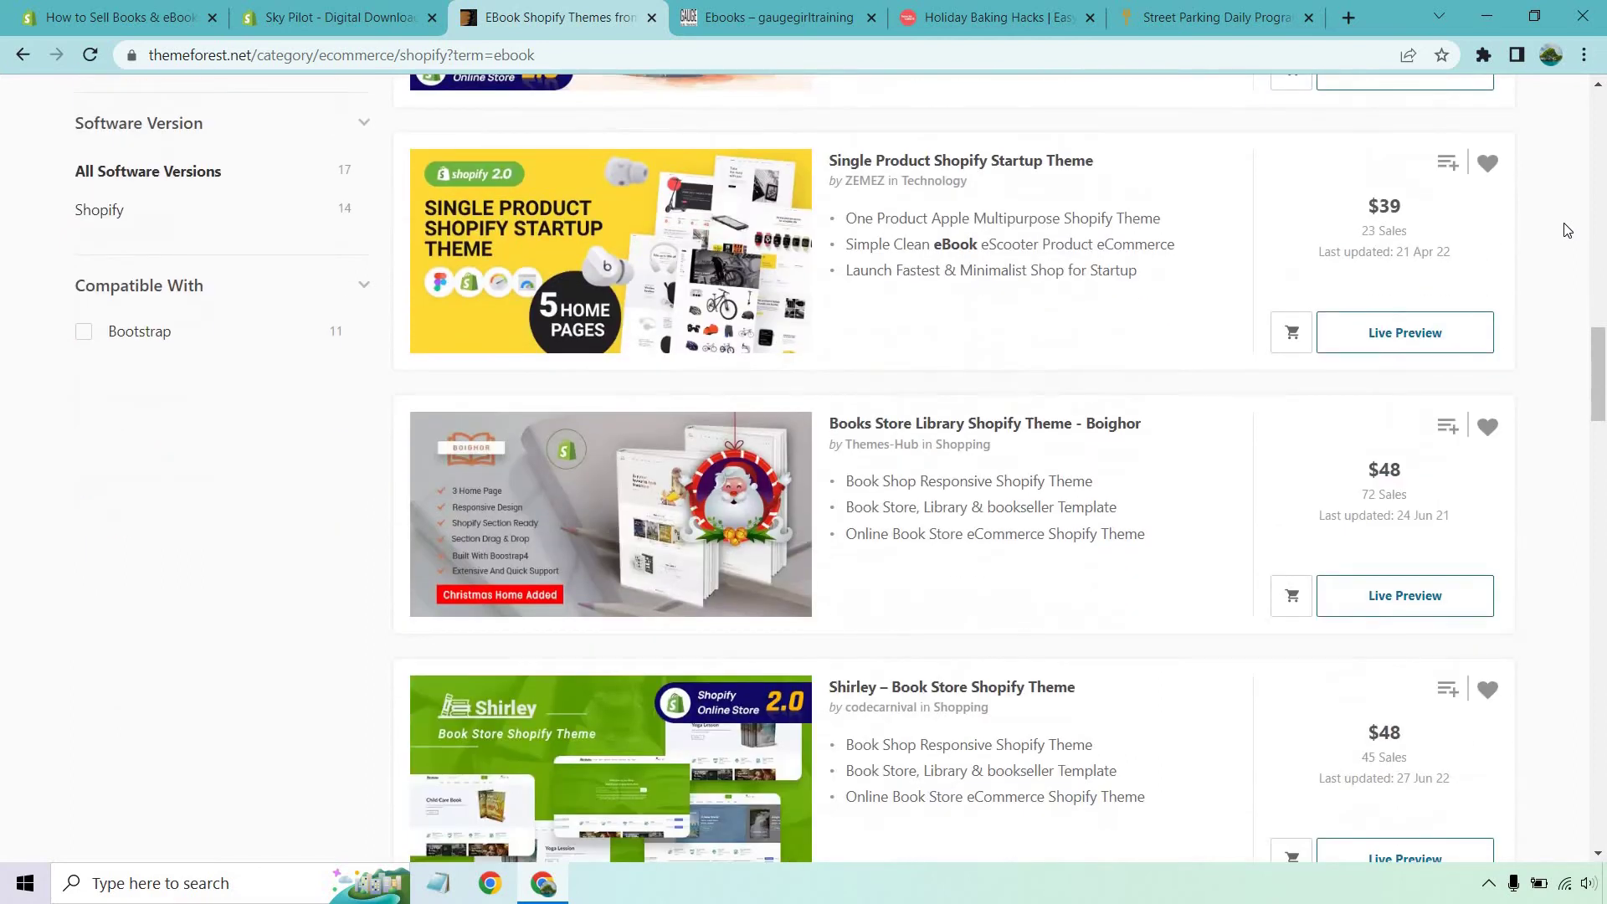
scroll(down, 3)
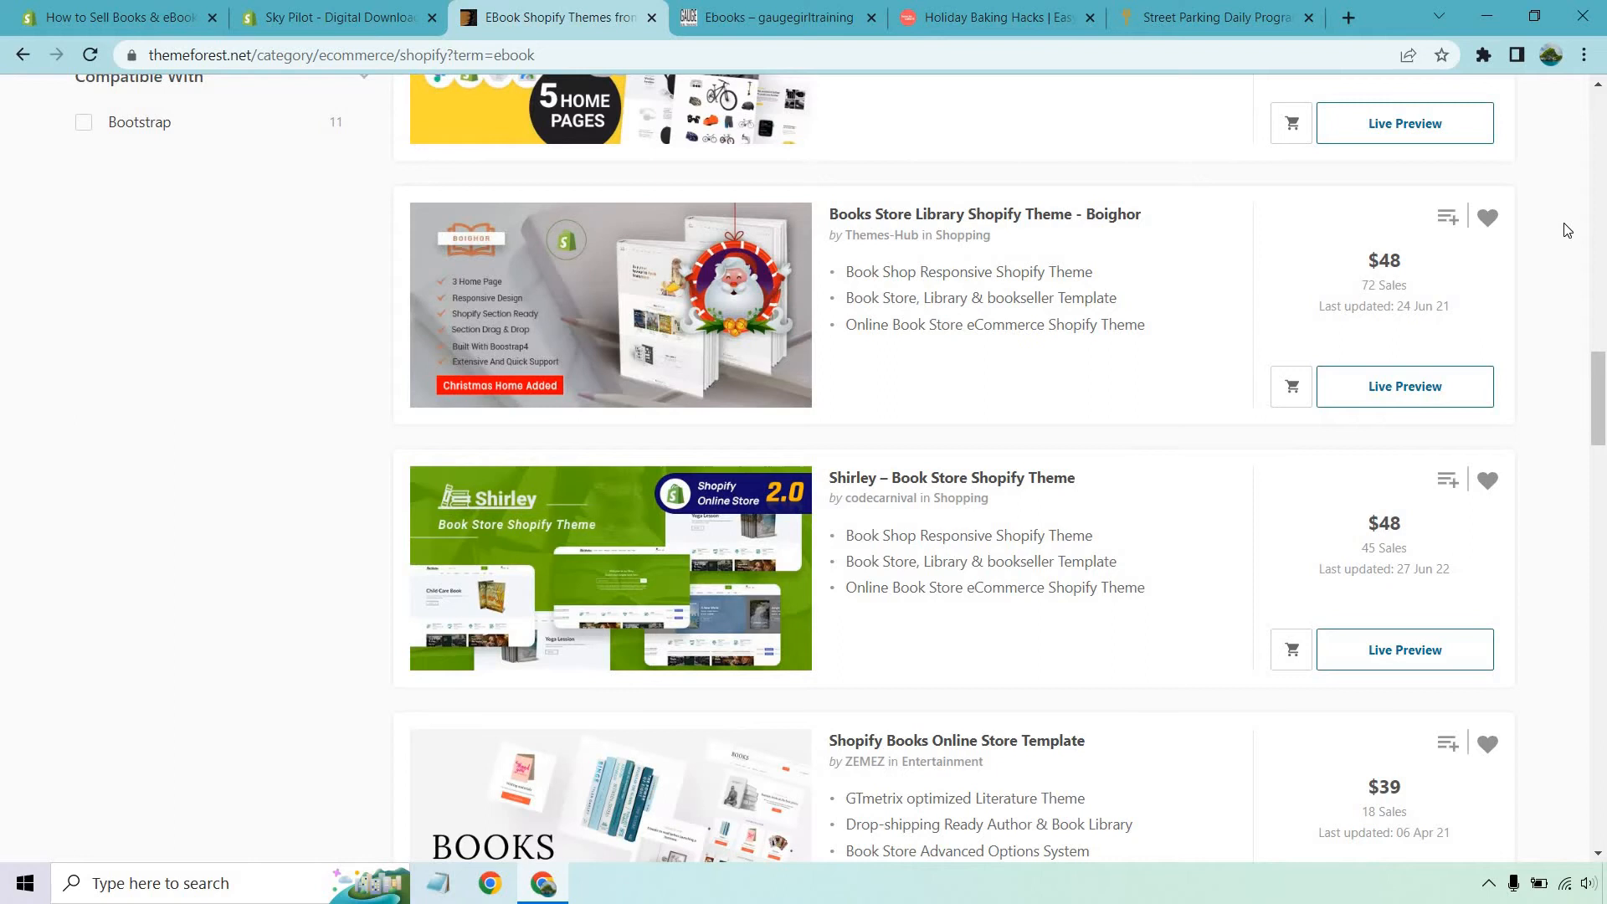
scroll(down, 3)
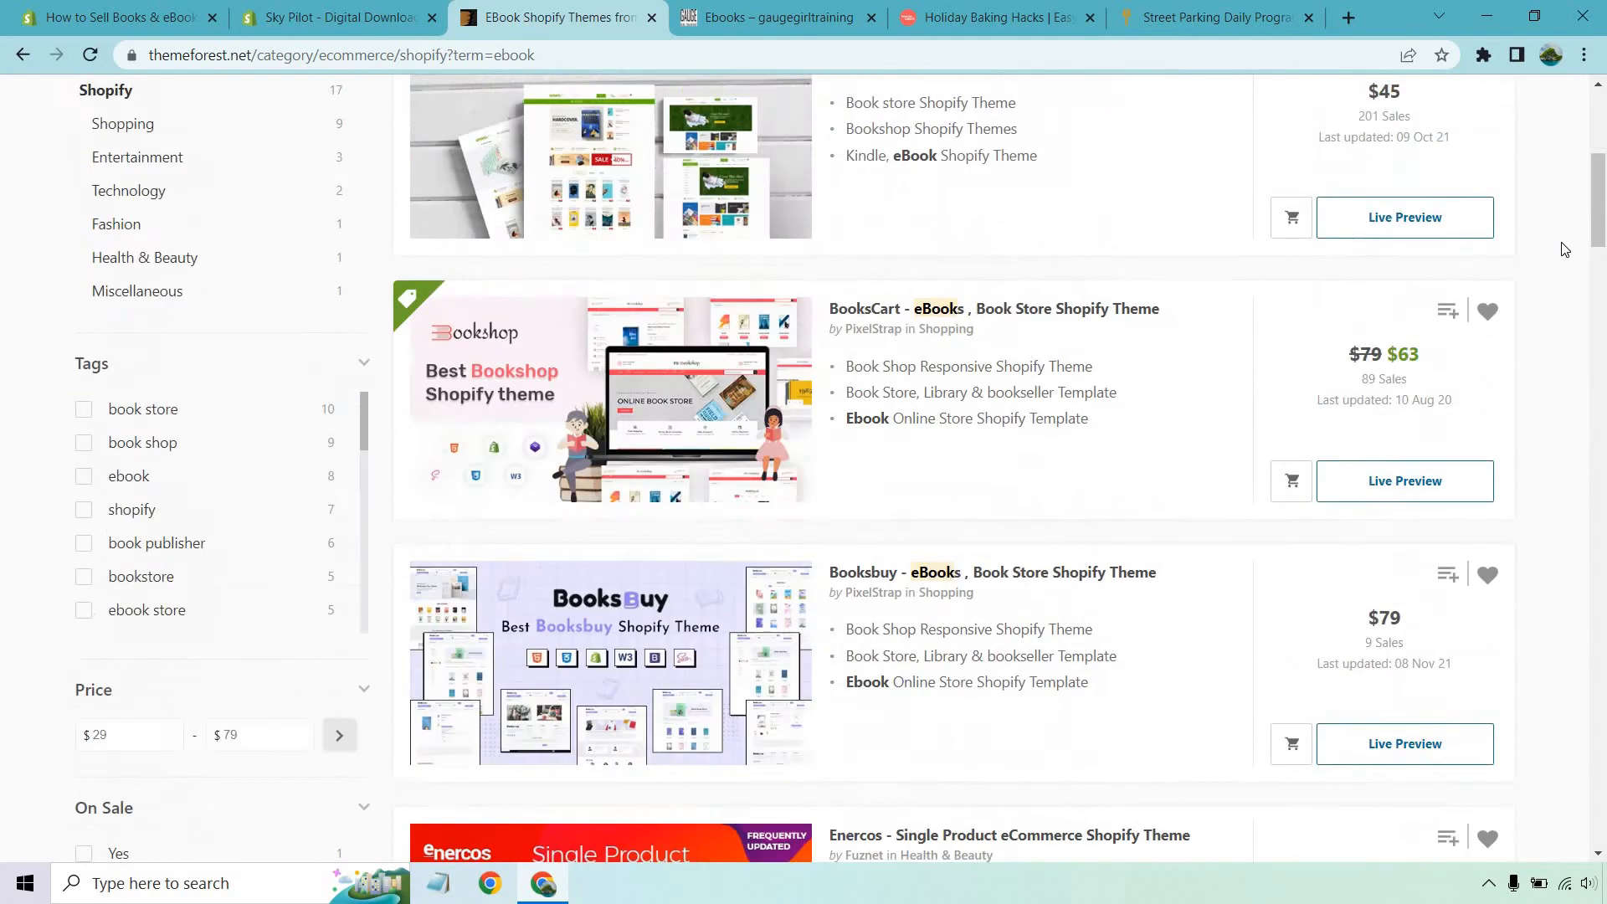
Browse Gauge Girl Training's Ebooks collection and view the Meal Planning for Beginners page ($29.99).
click(776, 17)
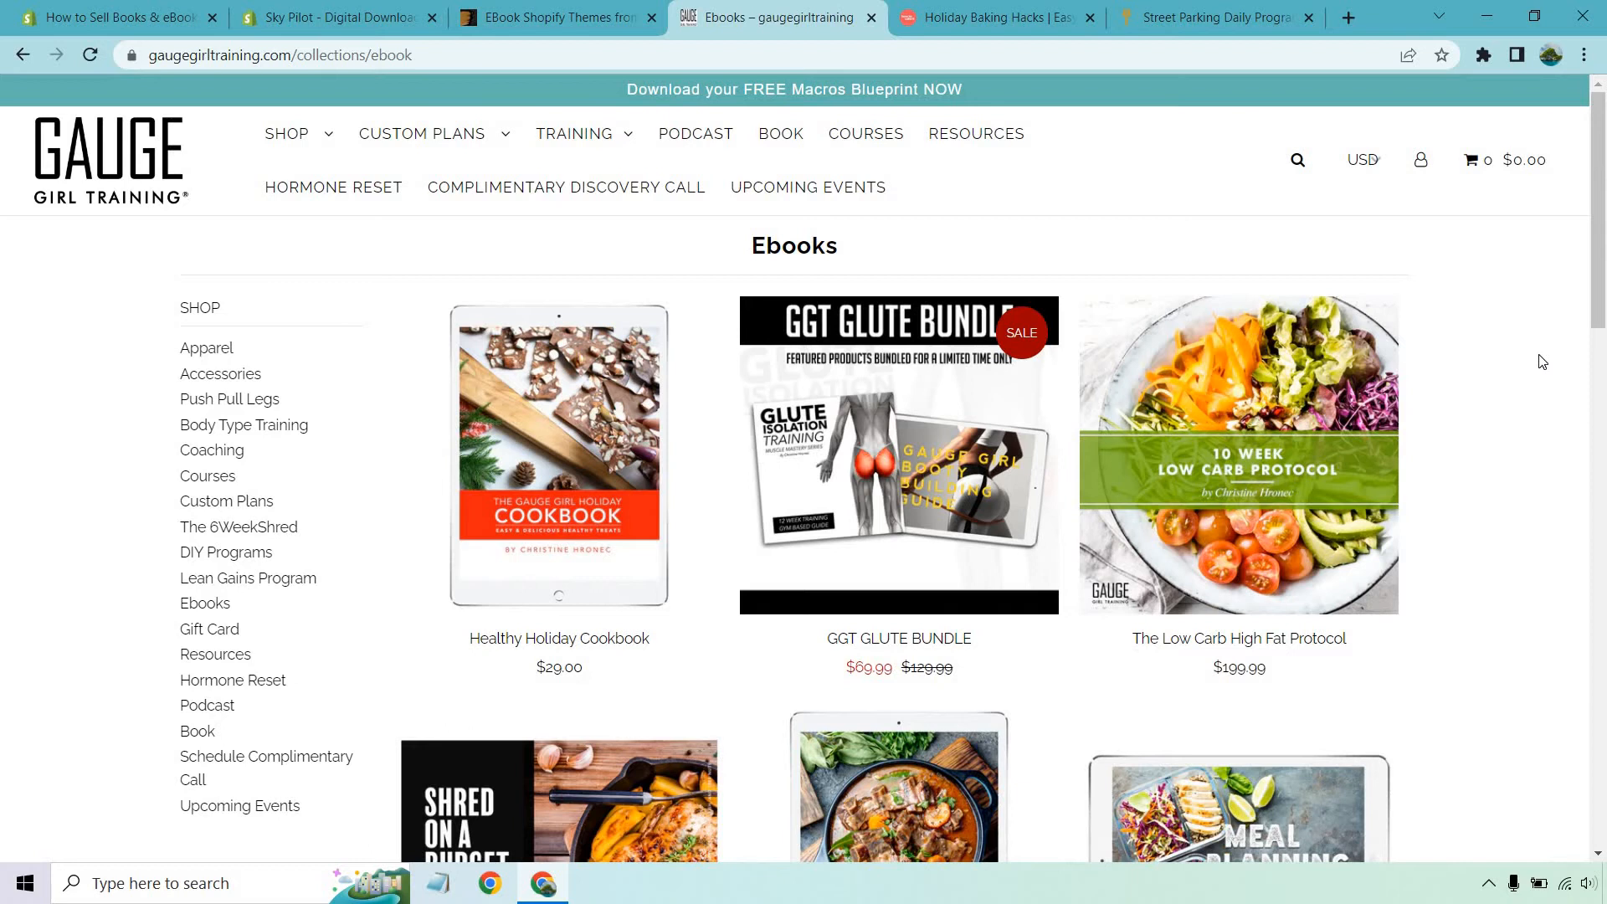
scroll(down, 3)
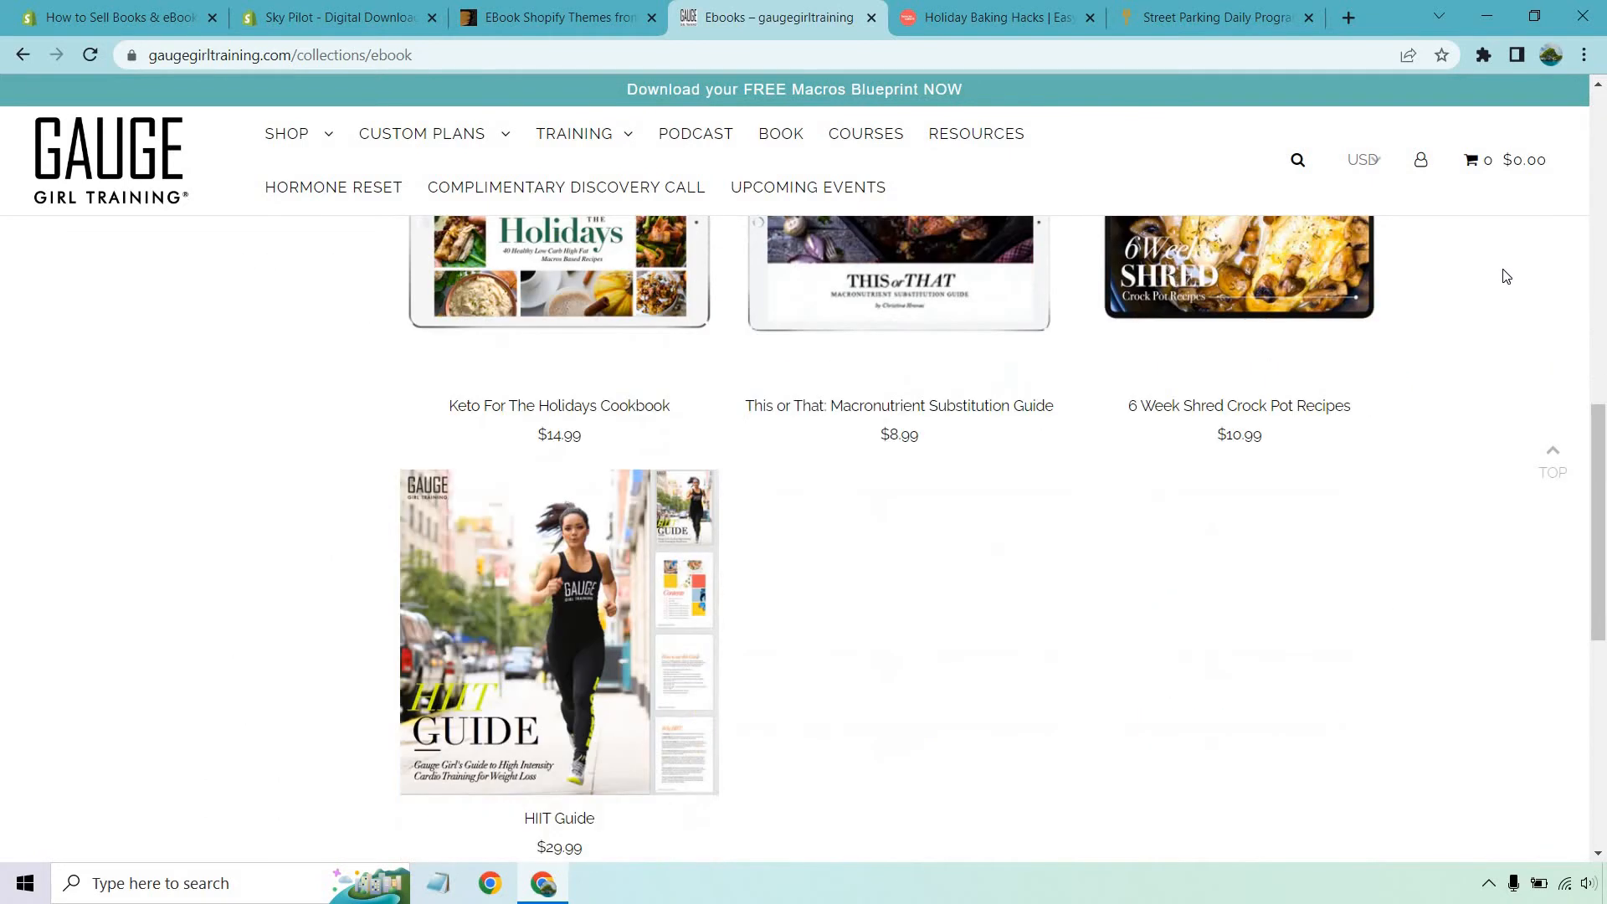
mouse_move(1466, 342)
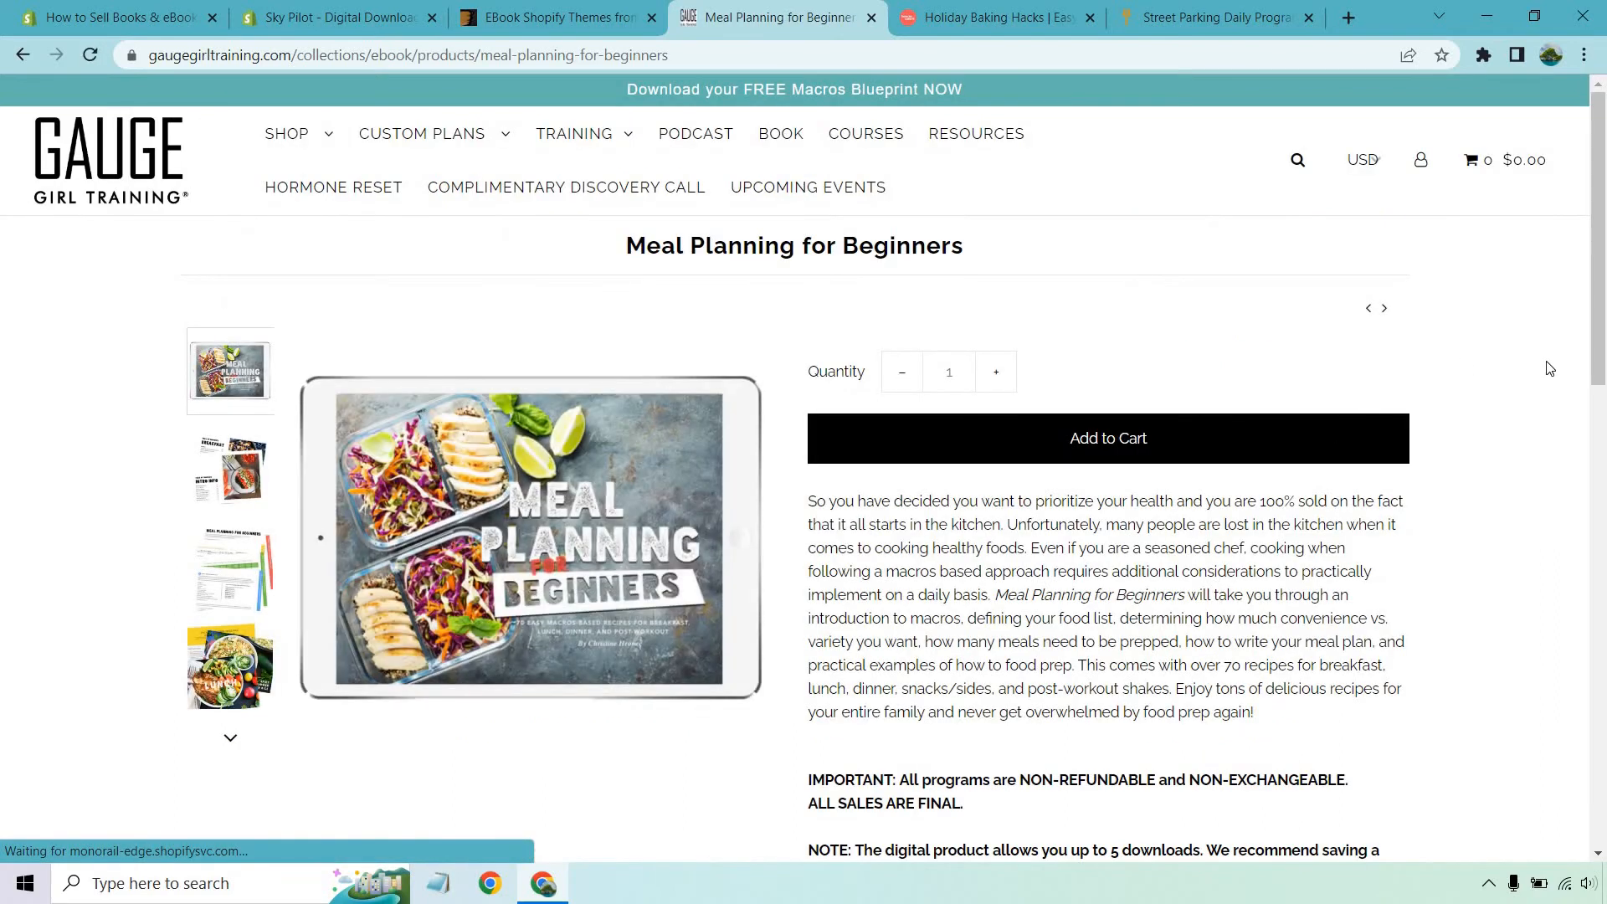
scroll(down, 3)
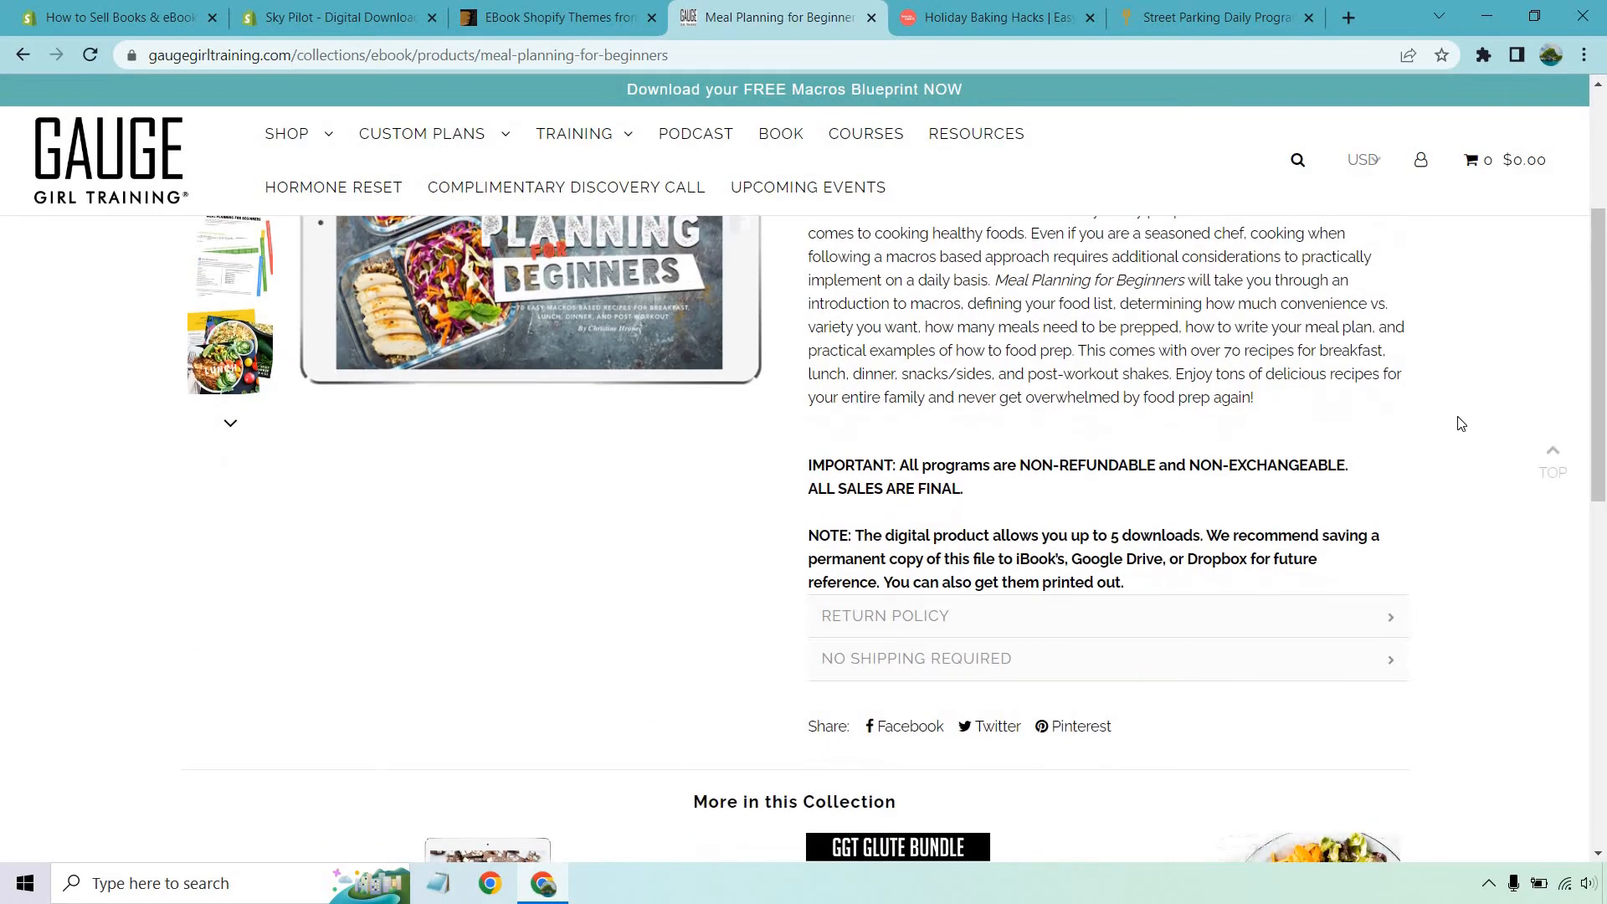
scroll(up, 3)
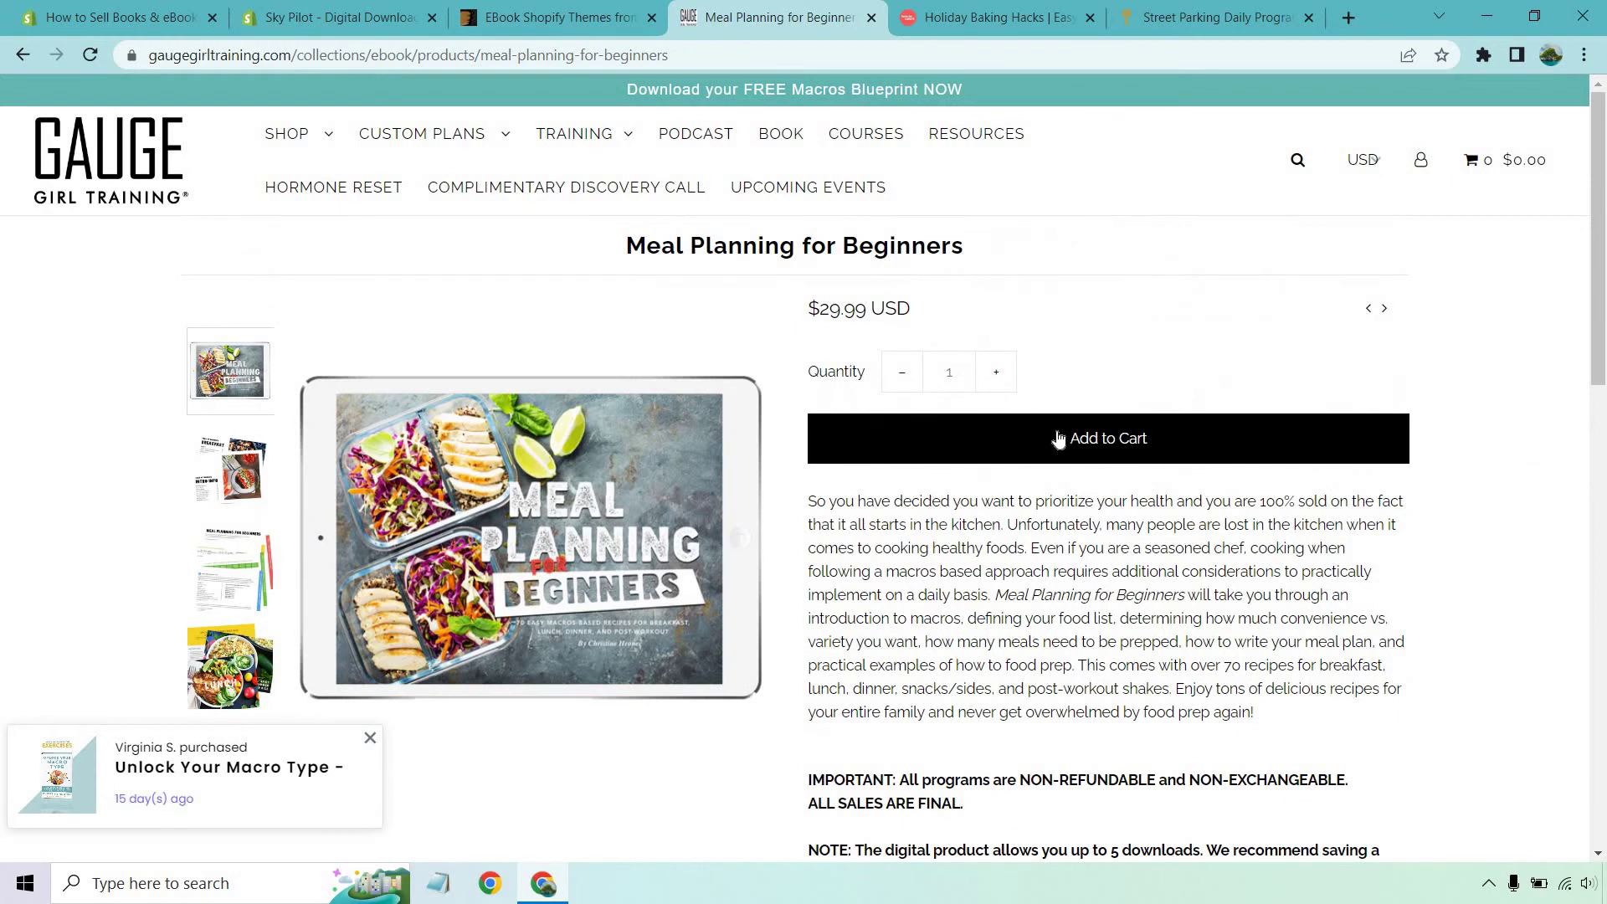
mouse_move(1542, 415)
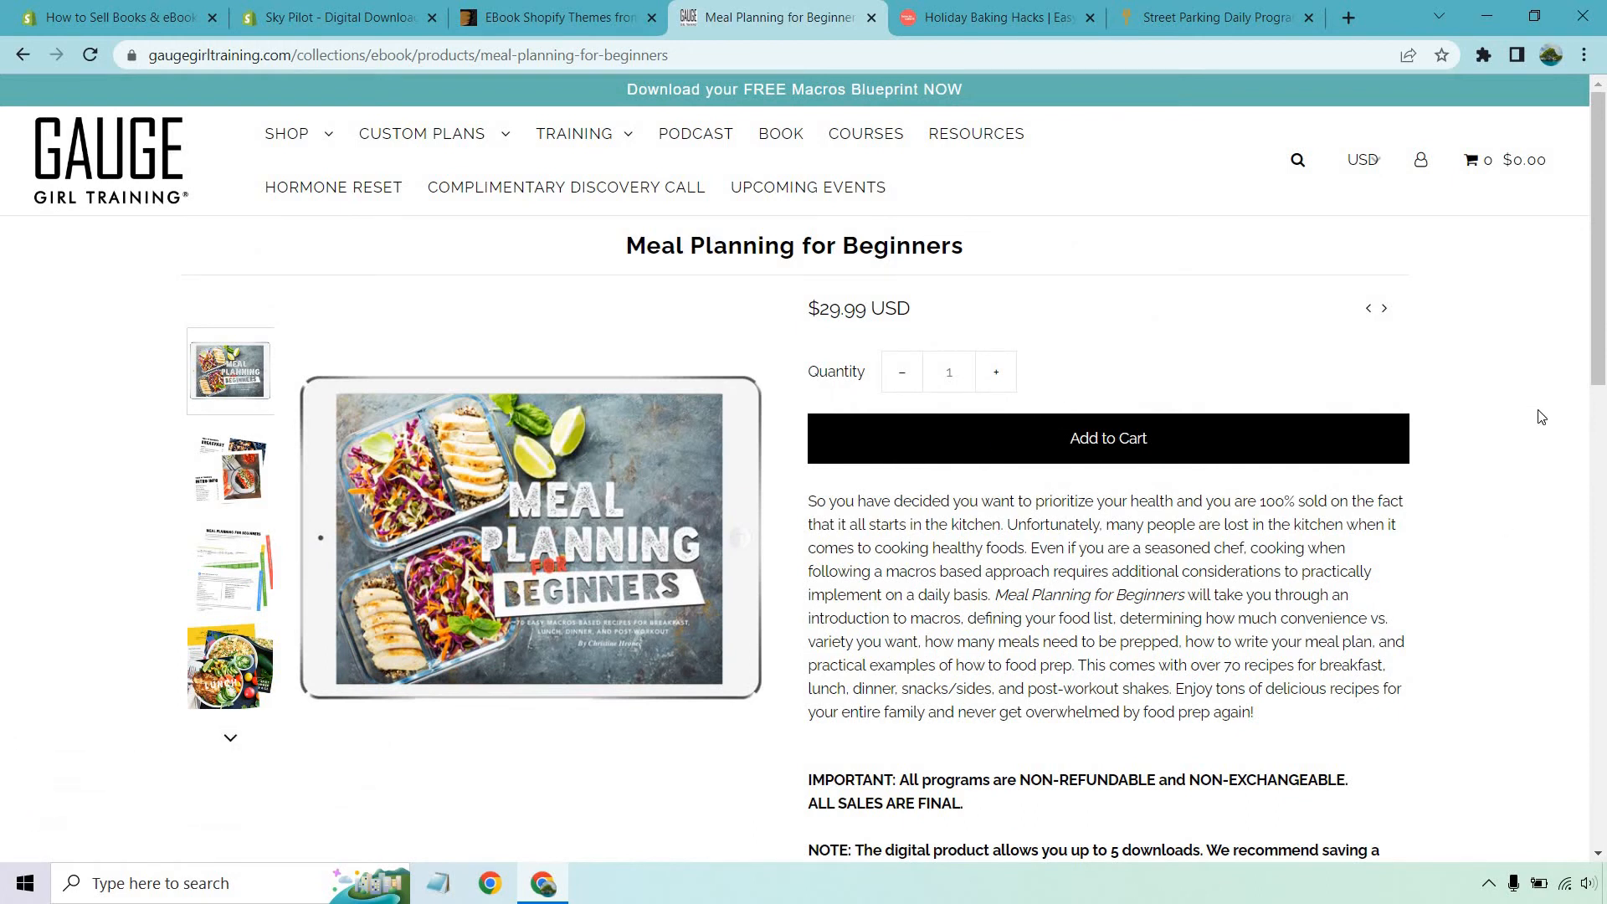
Switch to How to Cake It's Holiday Baking Hacks E-Book page, priced at $24.99.
click(999, 17)
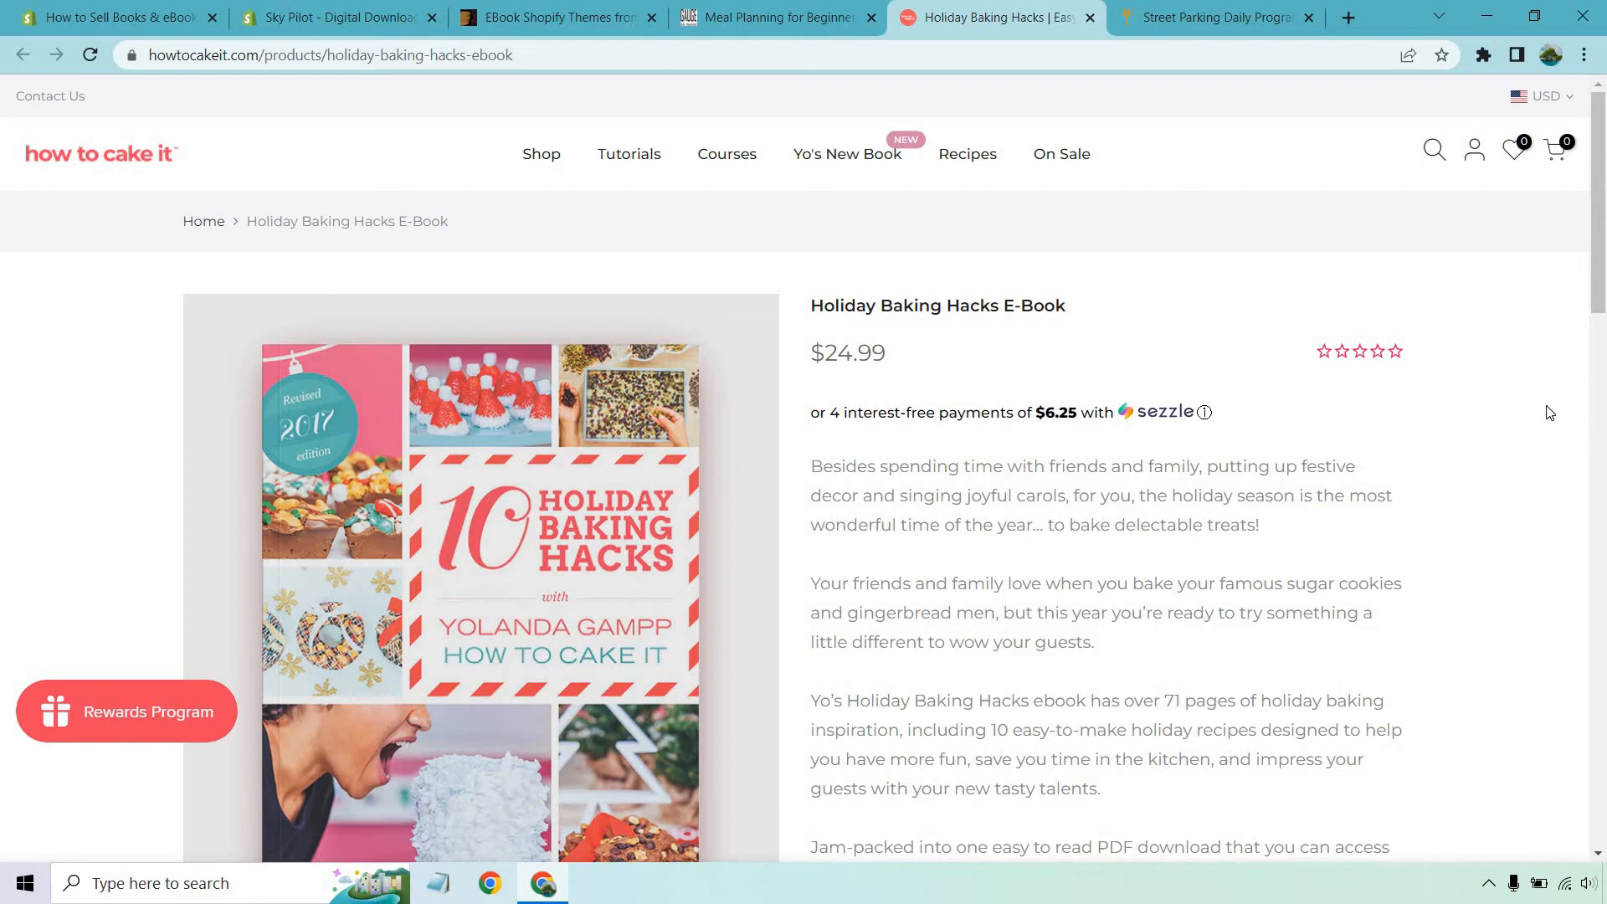
mouse_move(1115, 294)
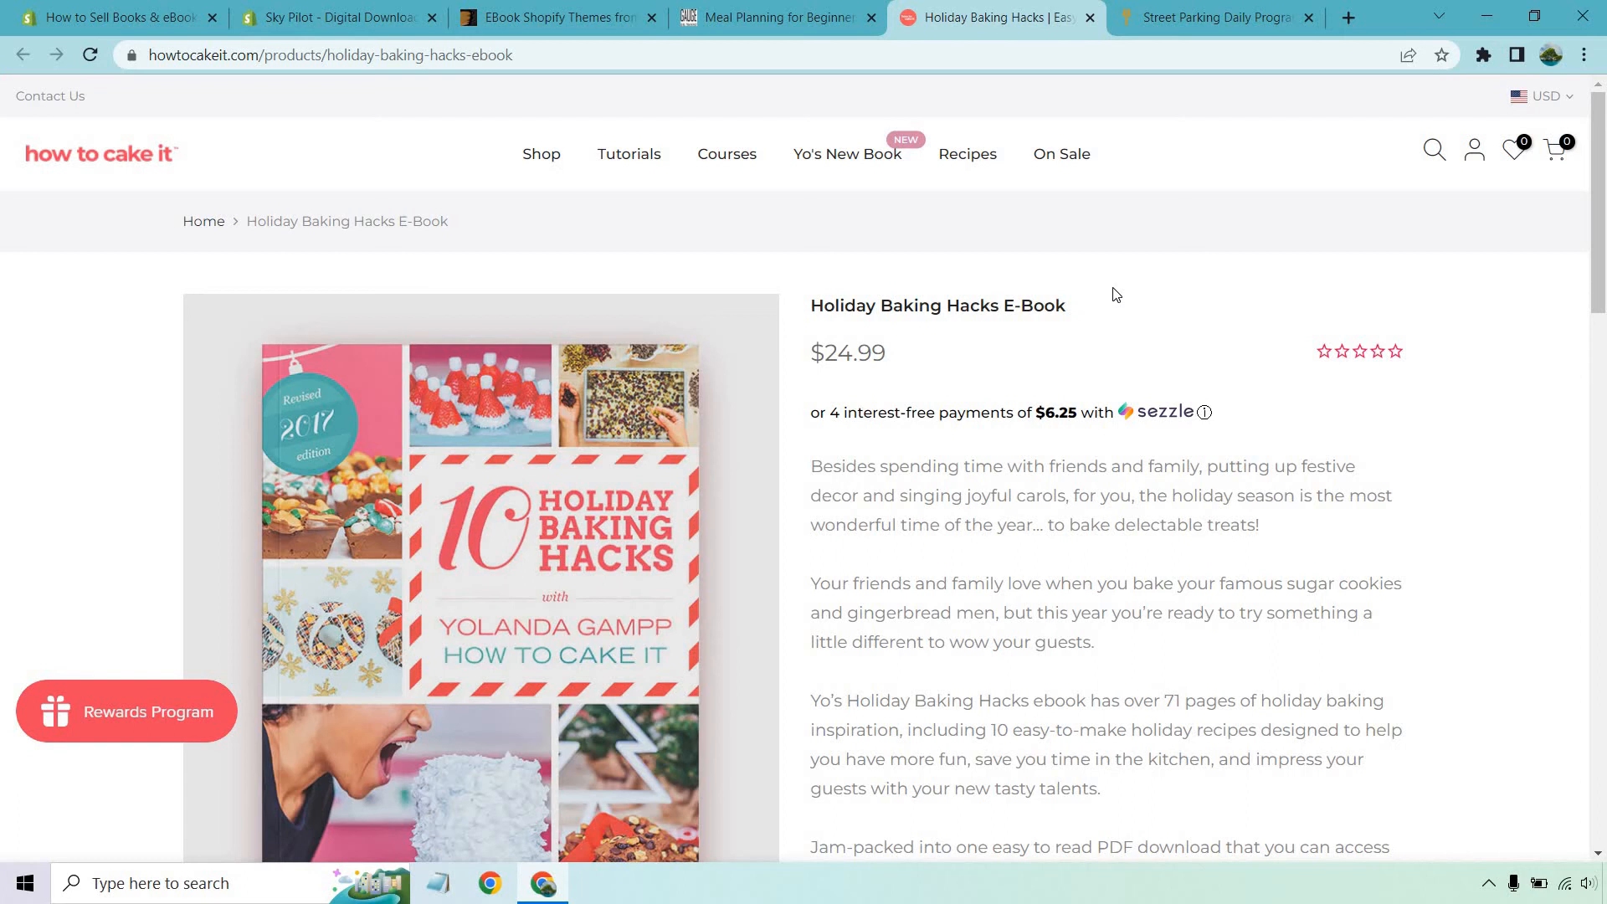
Switch to the Street Parking Daily Programming homepage with its Summer Grind promotion.
click(1215, 16)
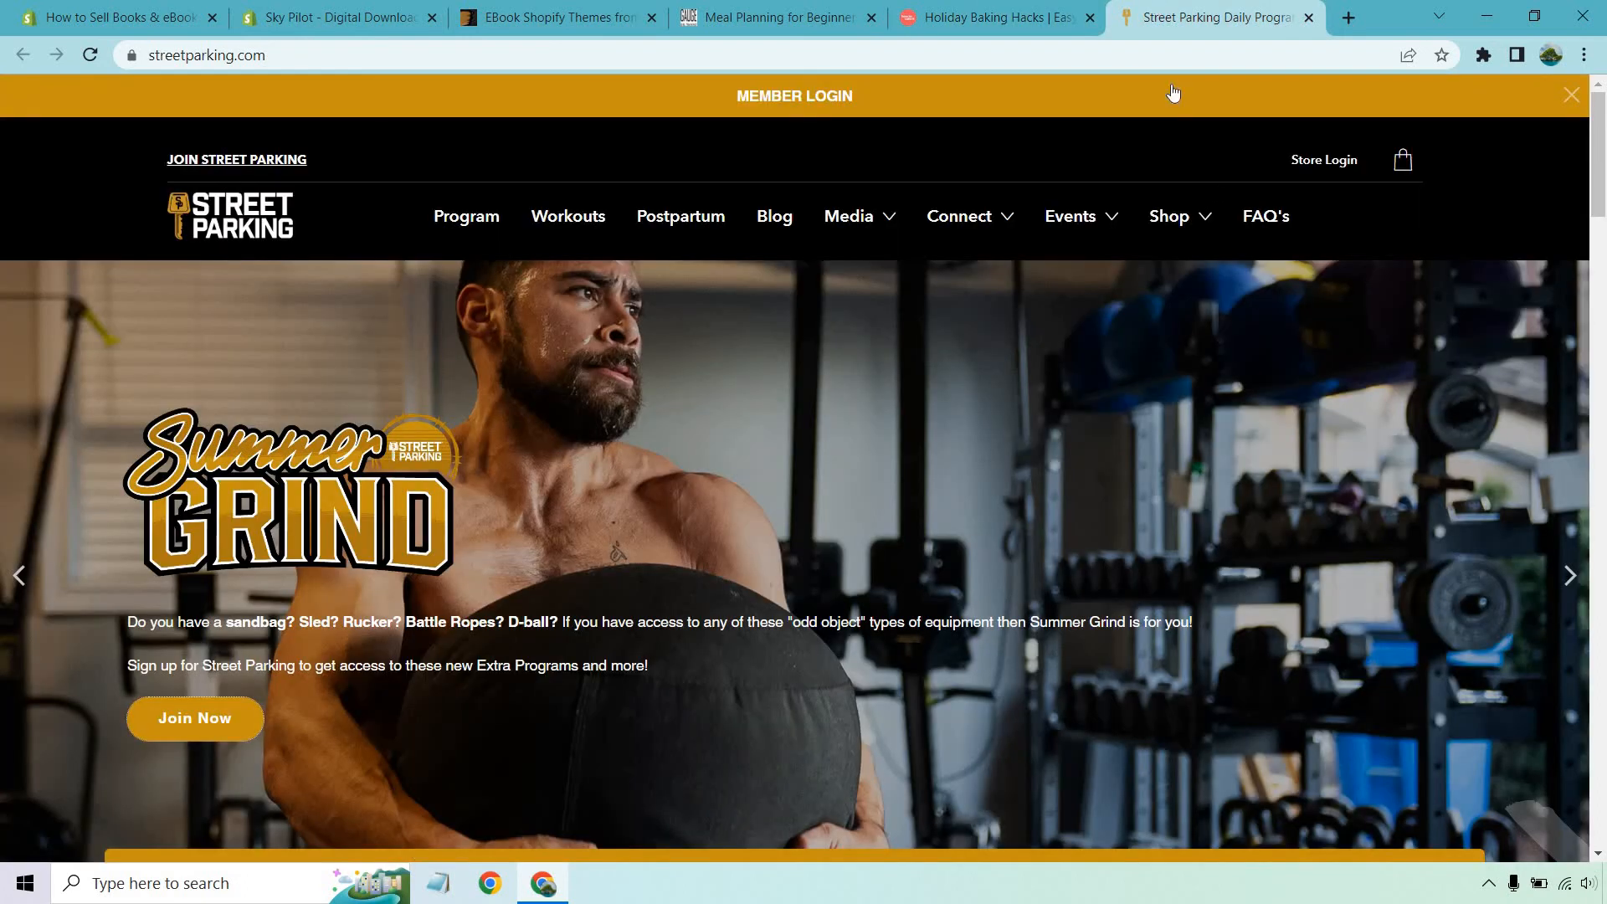
mouse_move(1368, 320)
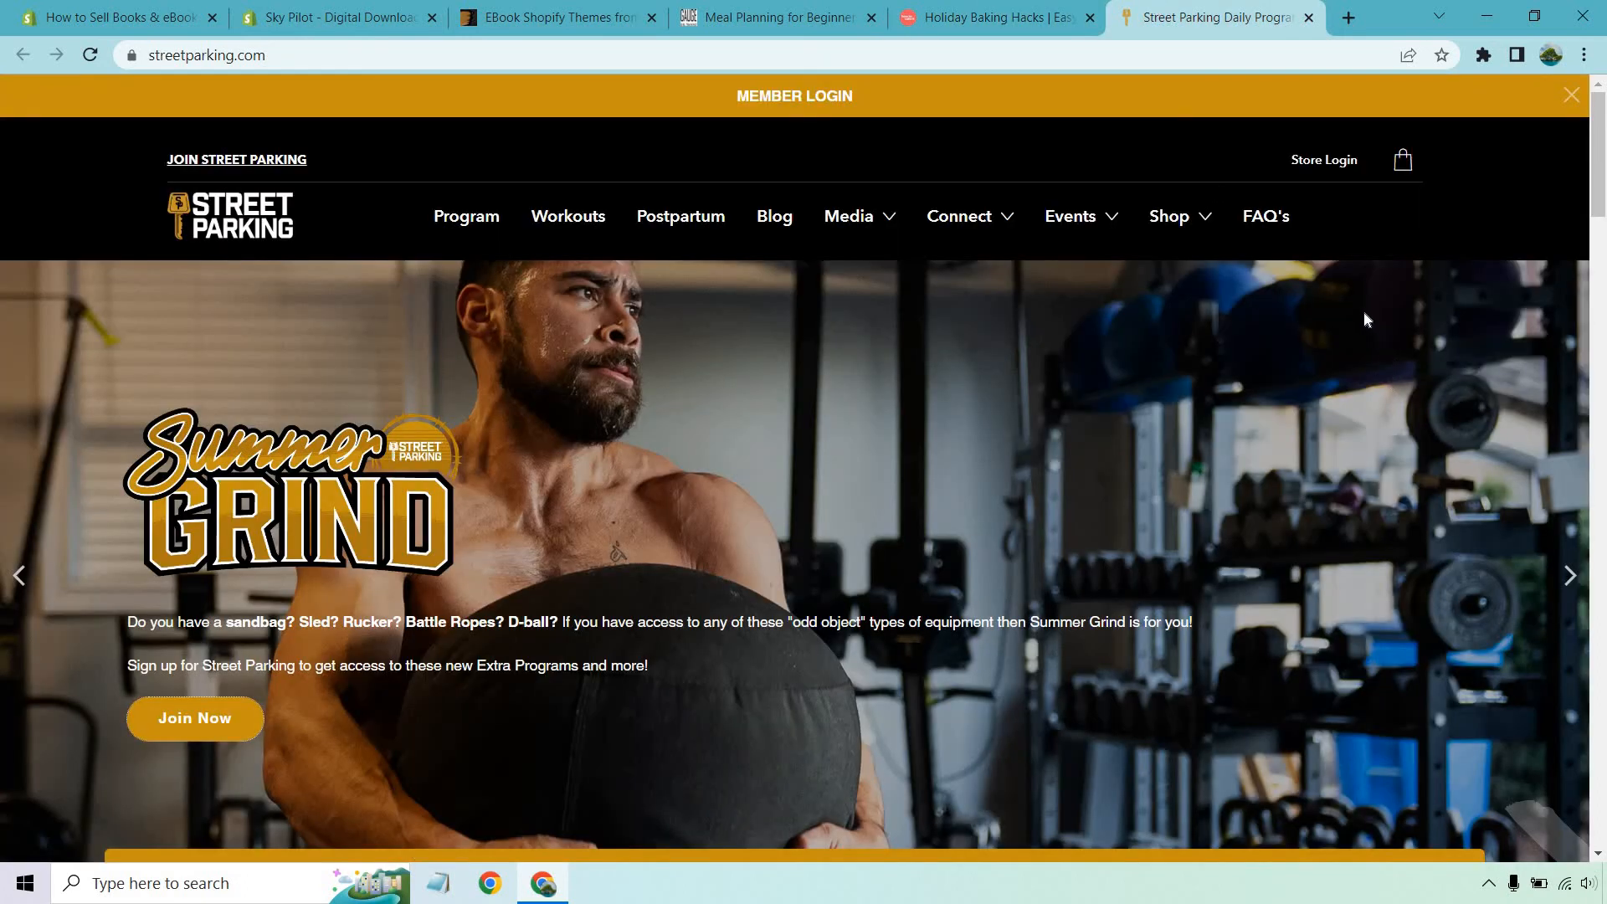